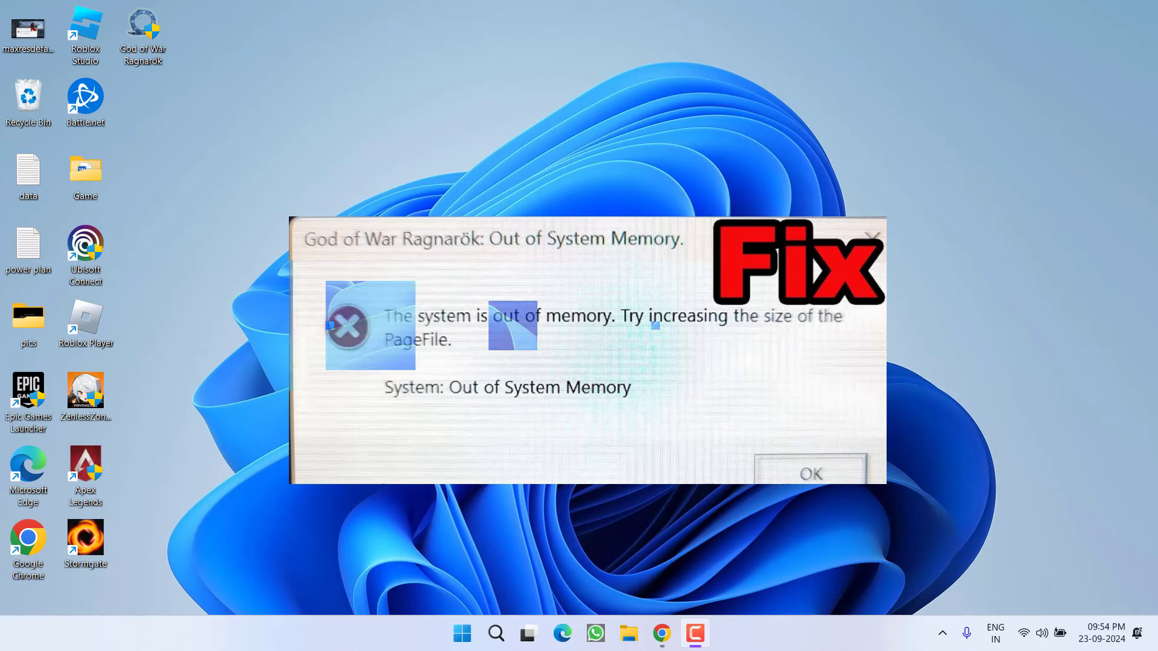
Step: Navigate to C:\Users\<user>\Saved Games\God of War Ragnarok\6144 in File Explorer
left_click(810, 474)
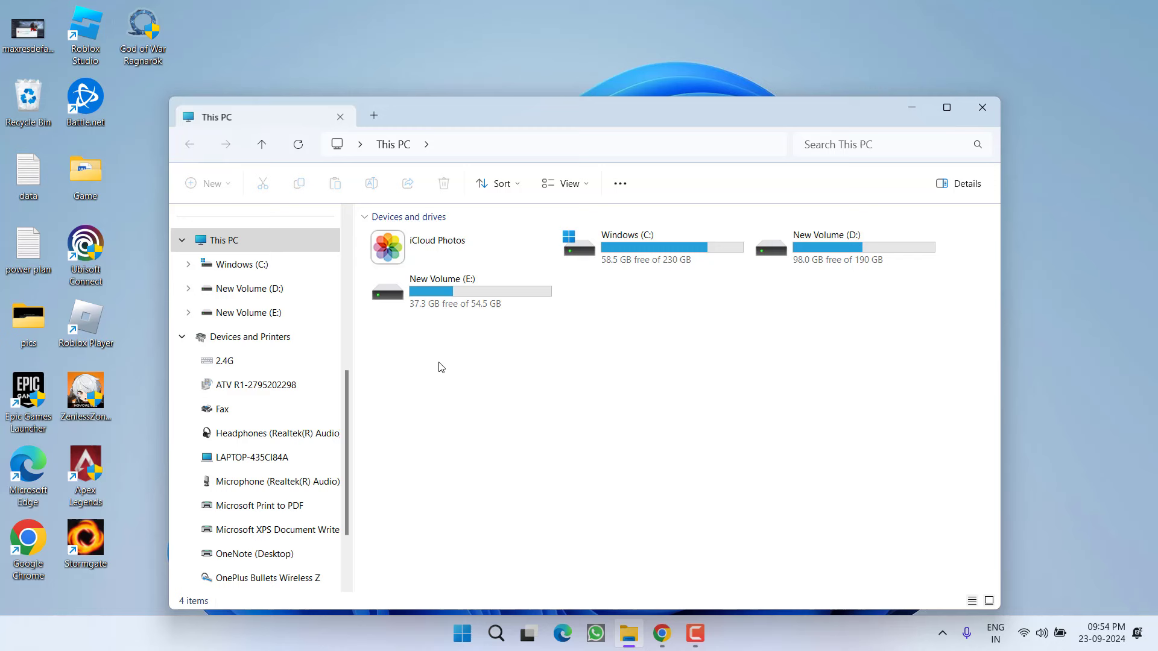
double_click(626, 235)
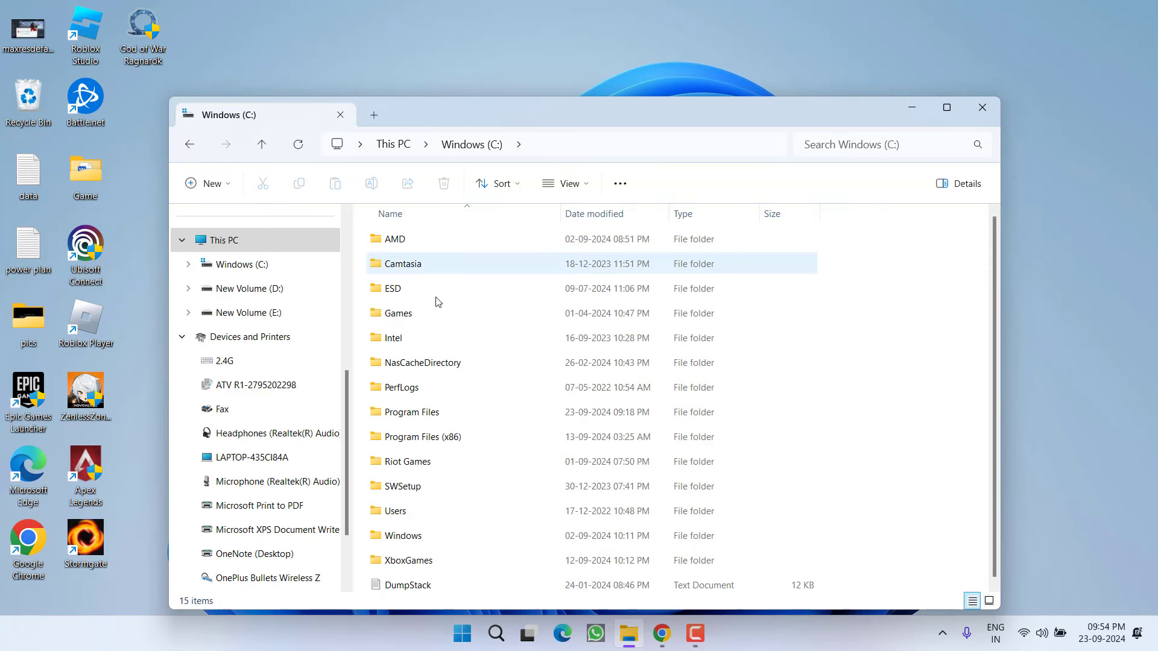
left_click(424, 362)
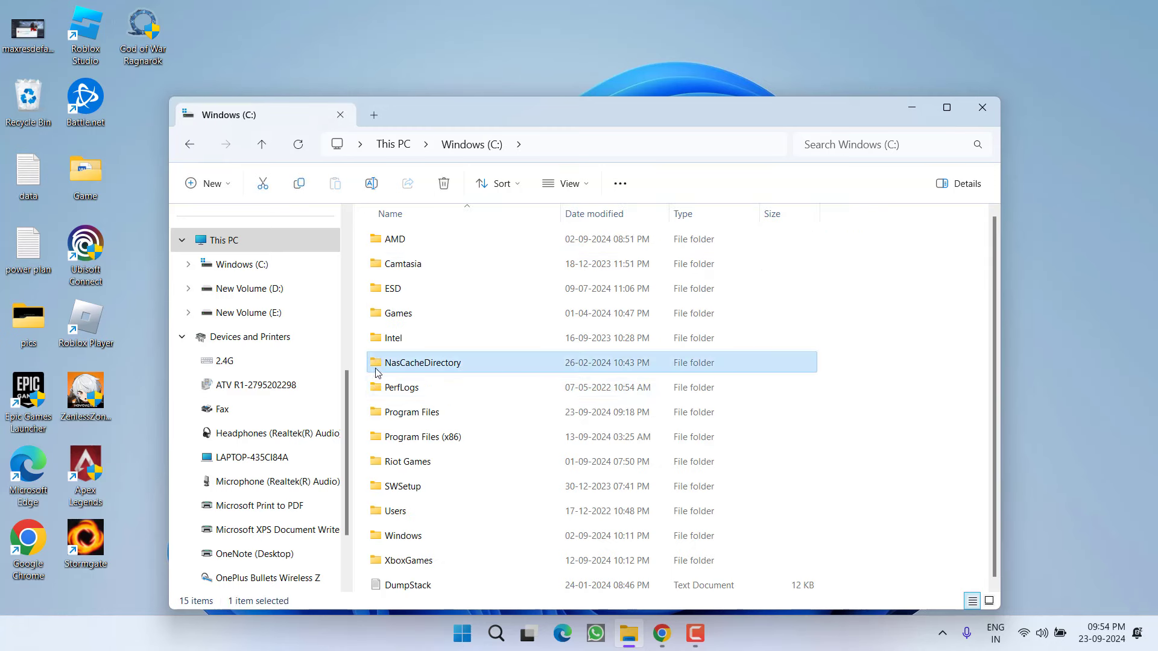
double_click(396, 511)
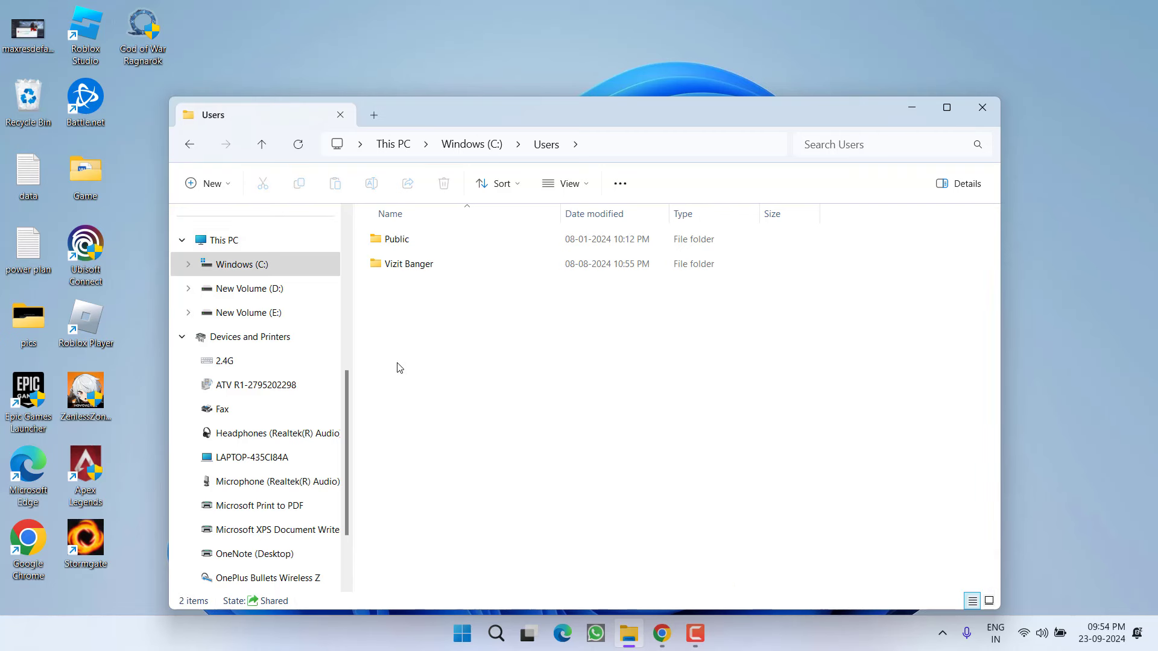
left_click(409, 264)
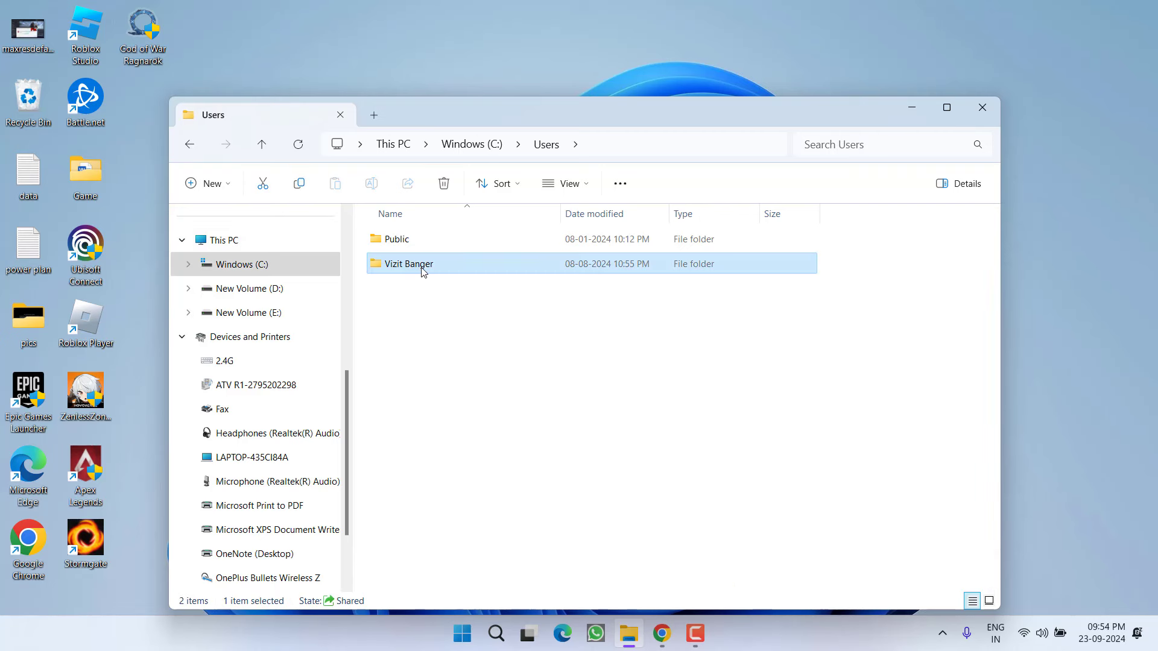
double_click(409, 263)
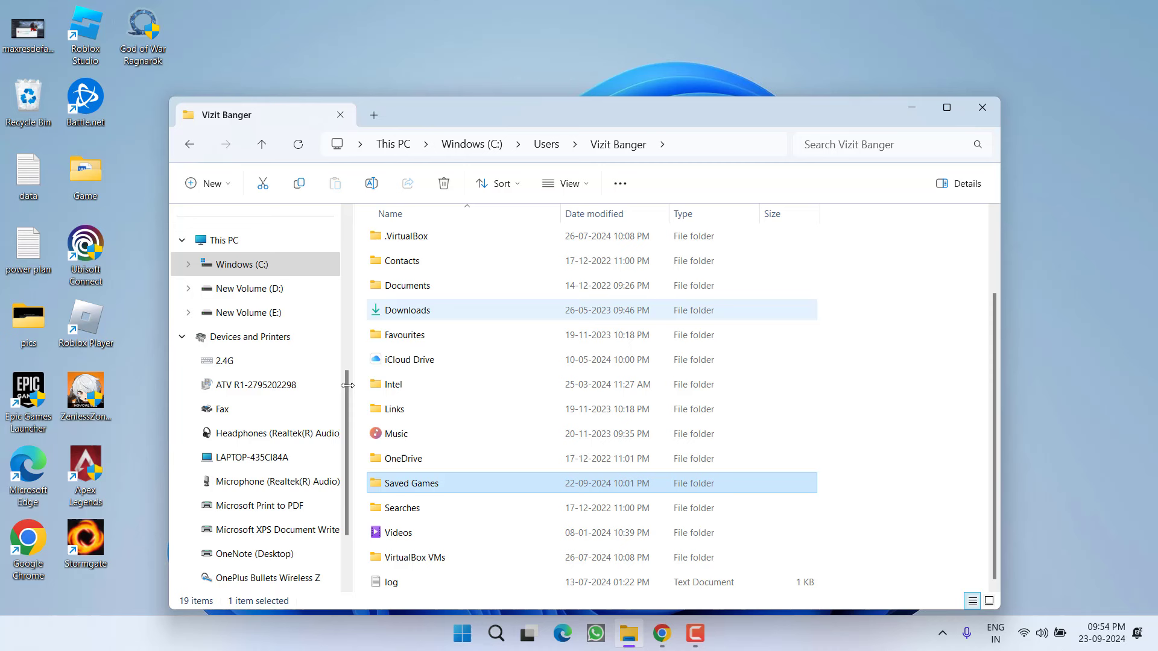
double_click(411, 483)
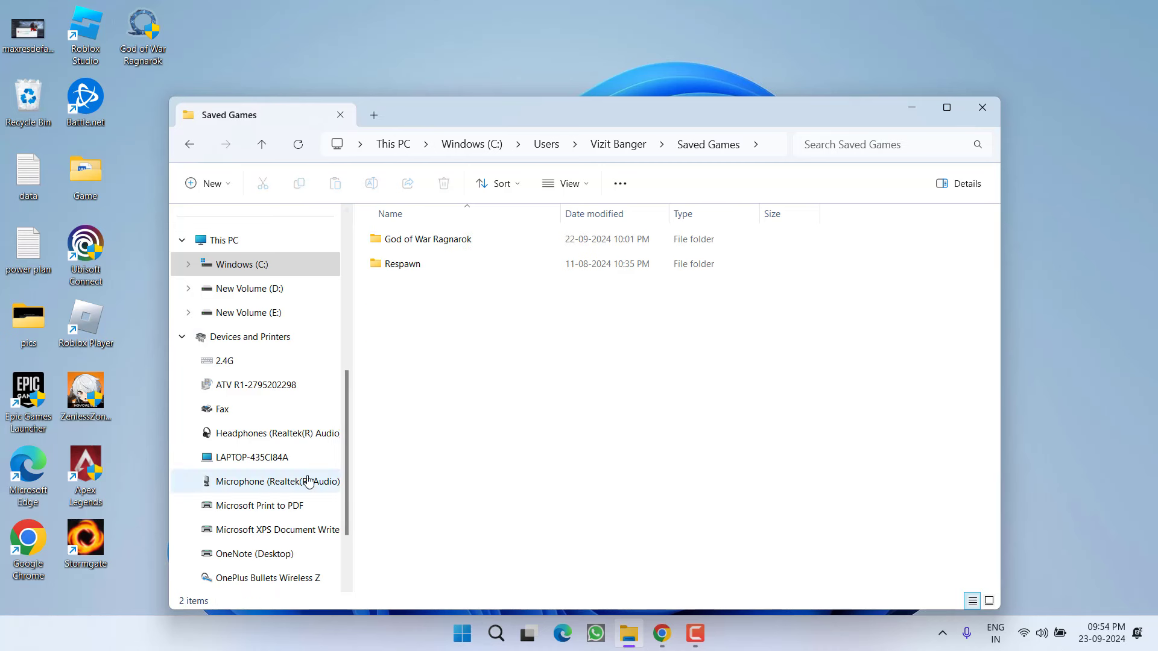
left_click(427, 239)
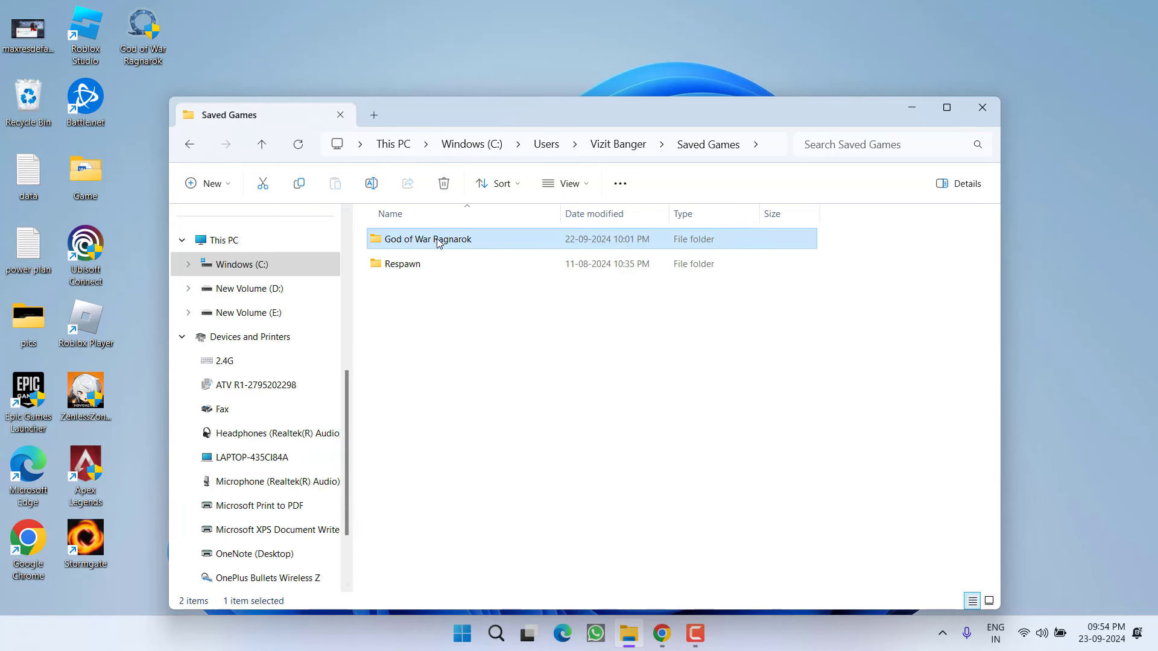
double_click(427, 238)
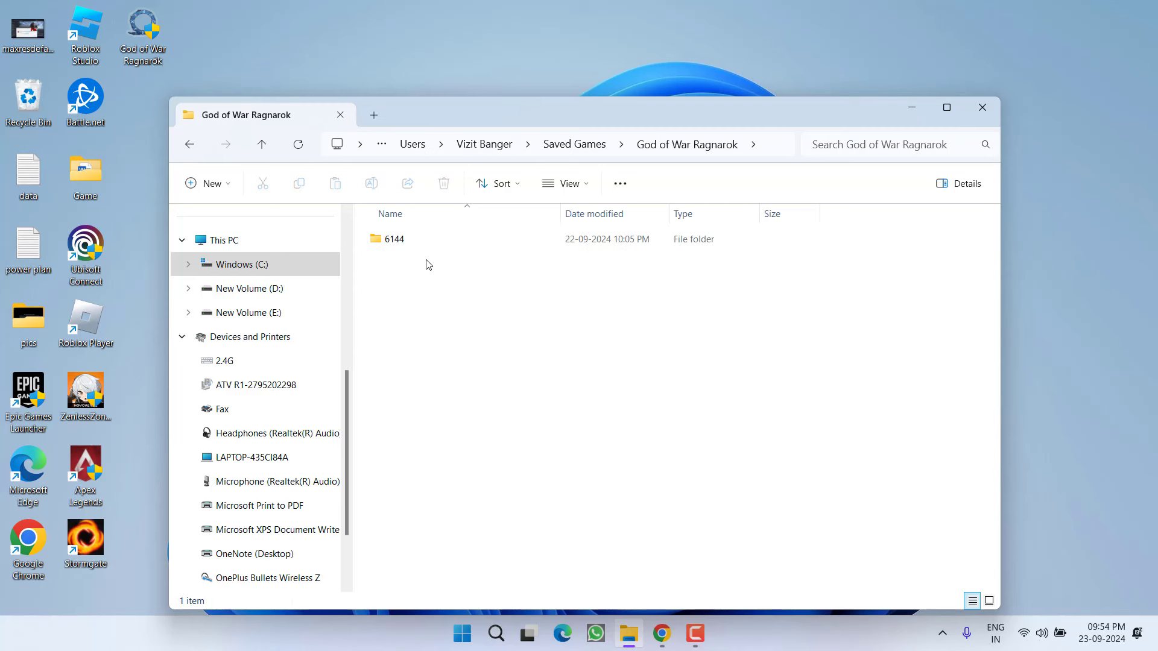
double_click(394, 239)
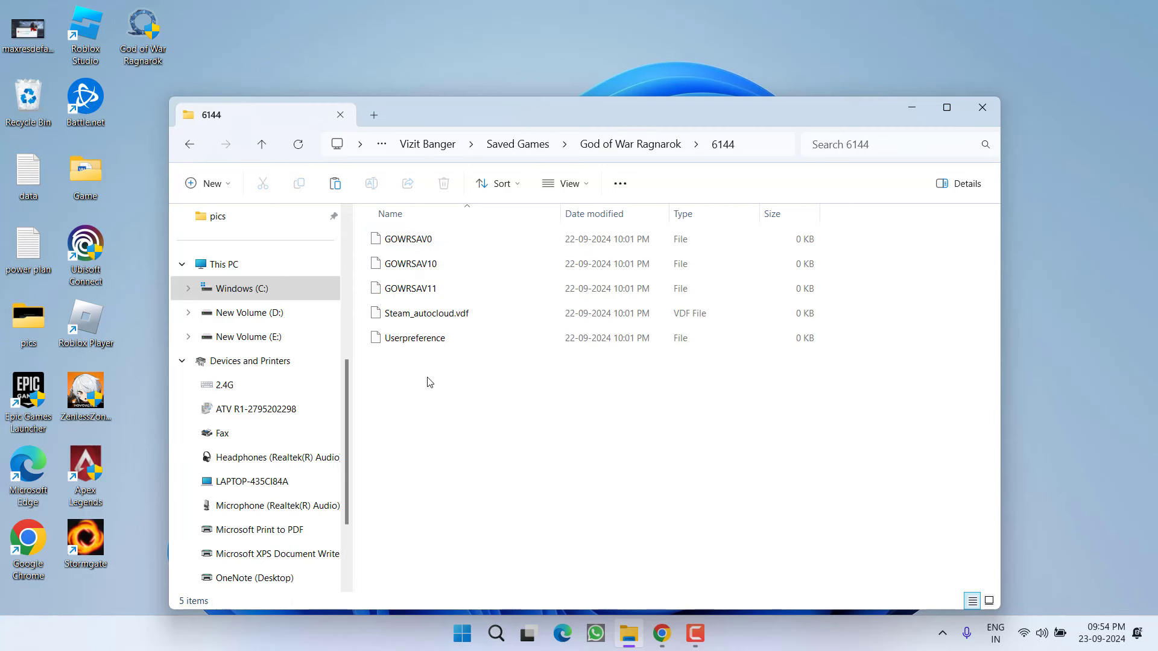
Step: Delete the Userpreference file from the 6144 save folder
left_click(415, 338)
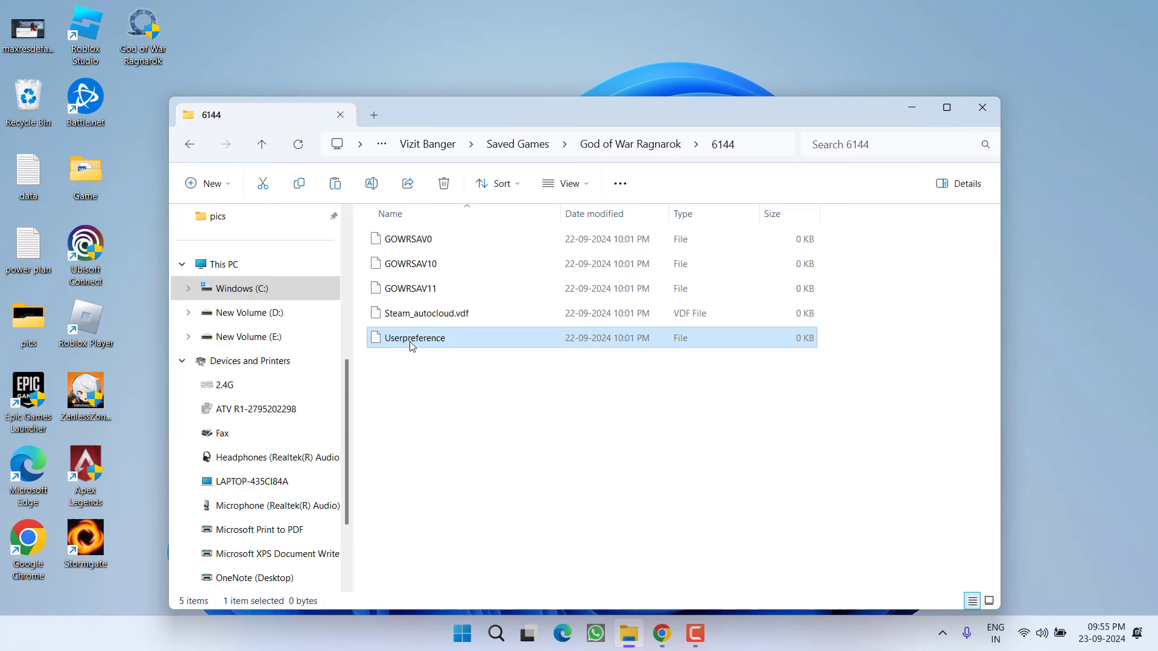
right_click(411, 338)
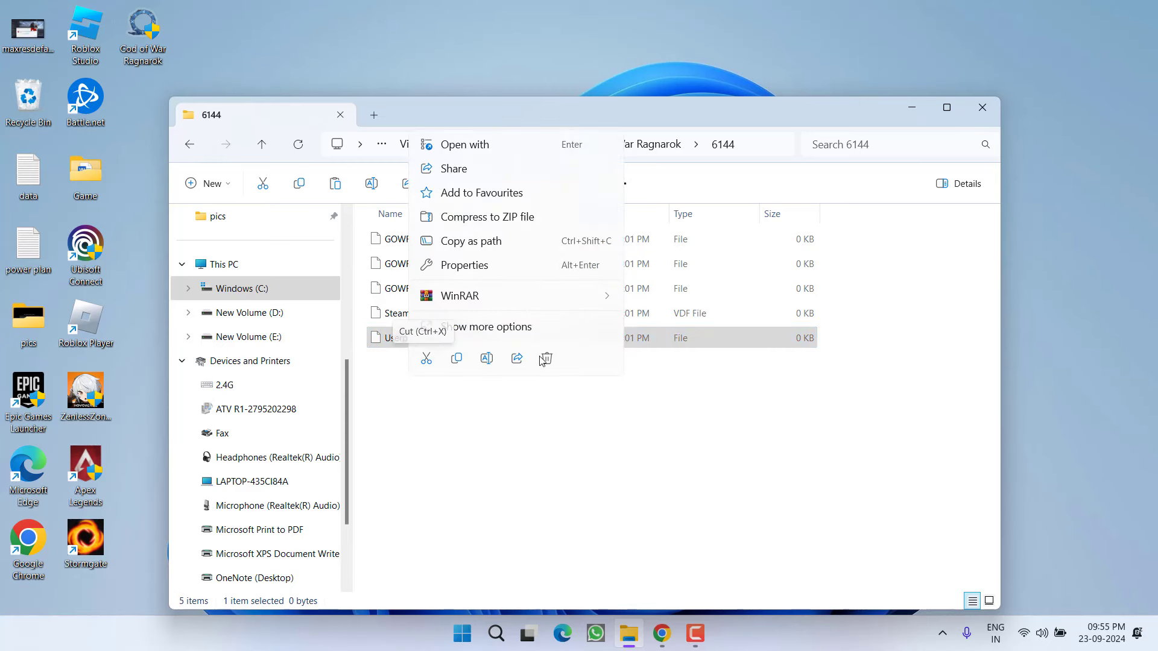
left_click(545, 359)
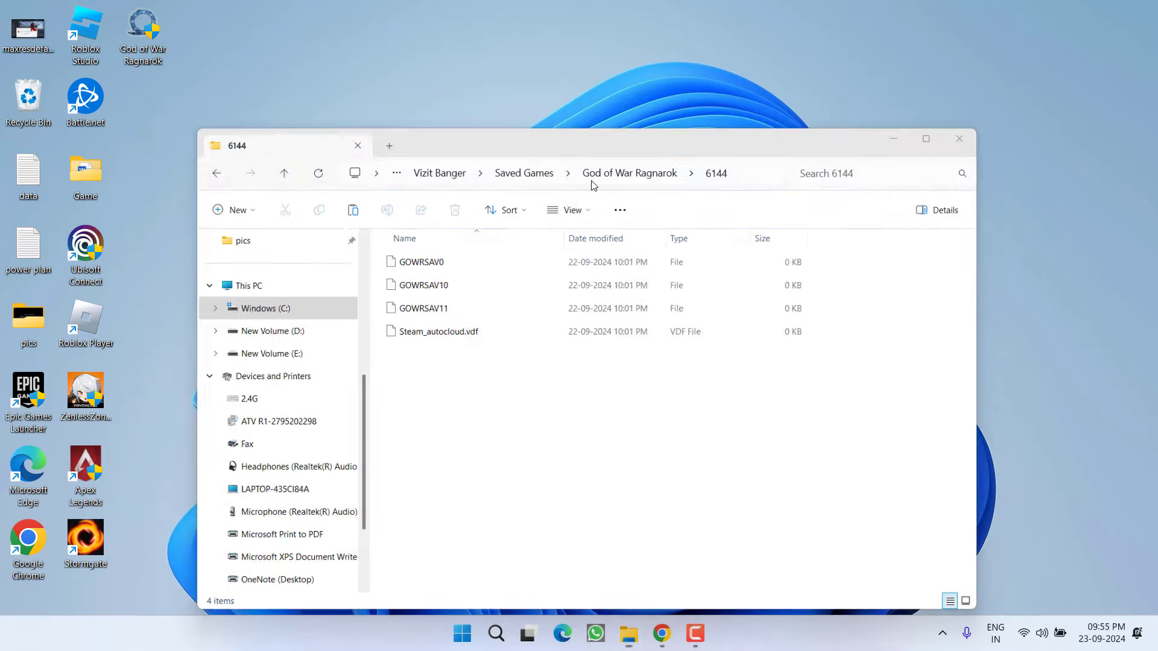
Step: Close the File Explorer window showing the 6144 save folder
left_click(958, 139)
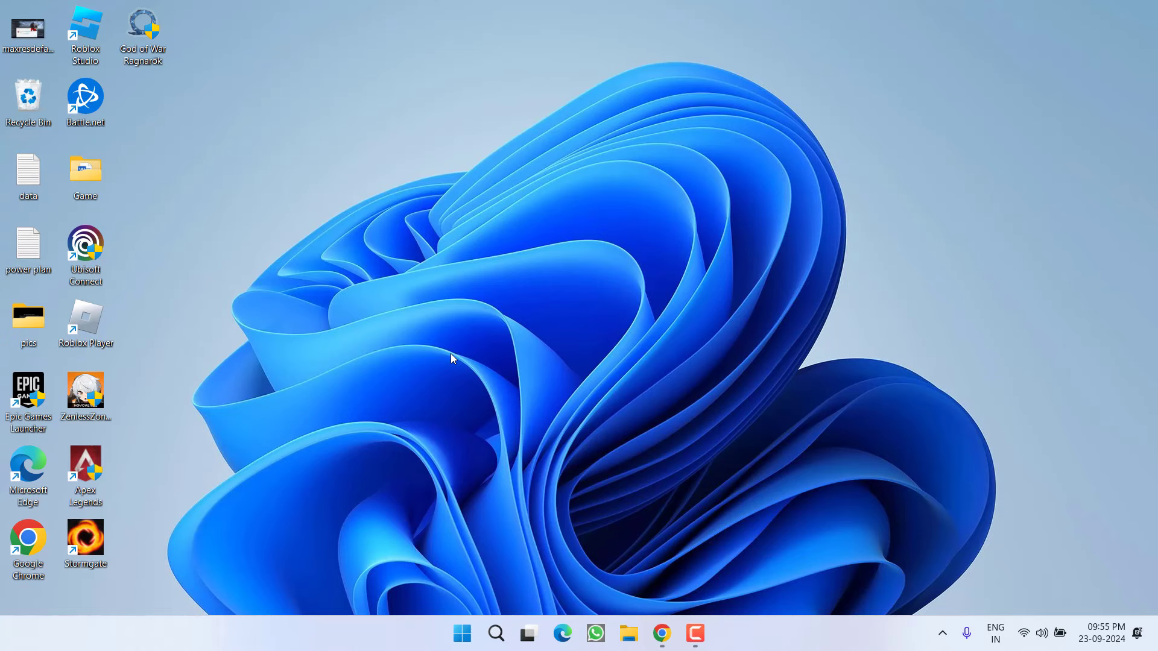
mouse_move(637, 582)
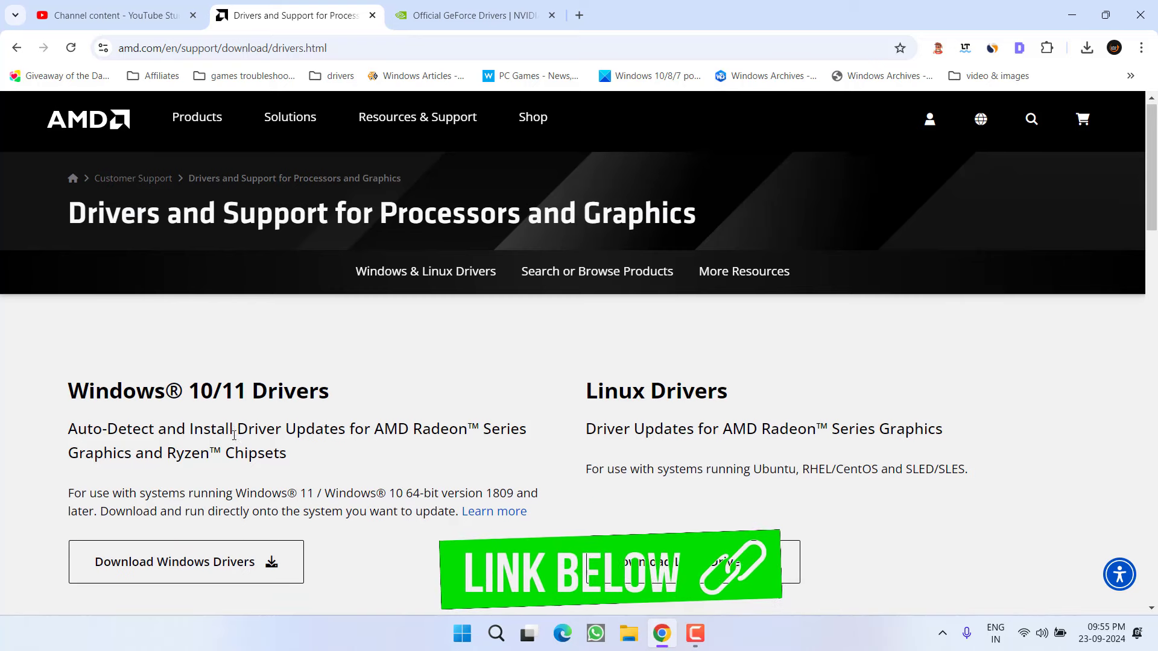
Step: Download the AMD Radeon Windows driver installer, saving it to the Desktop
scroll("down", 3)
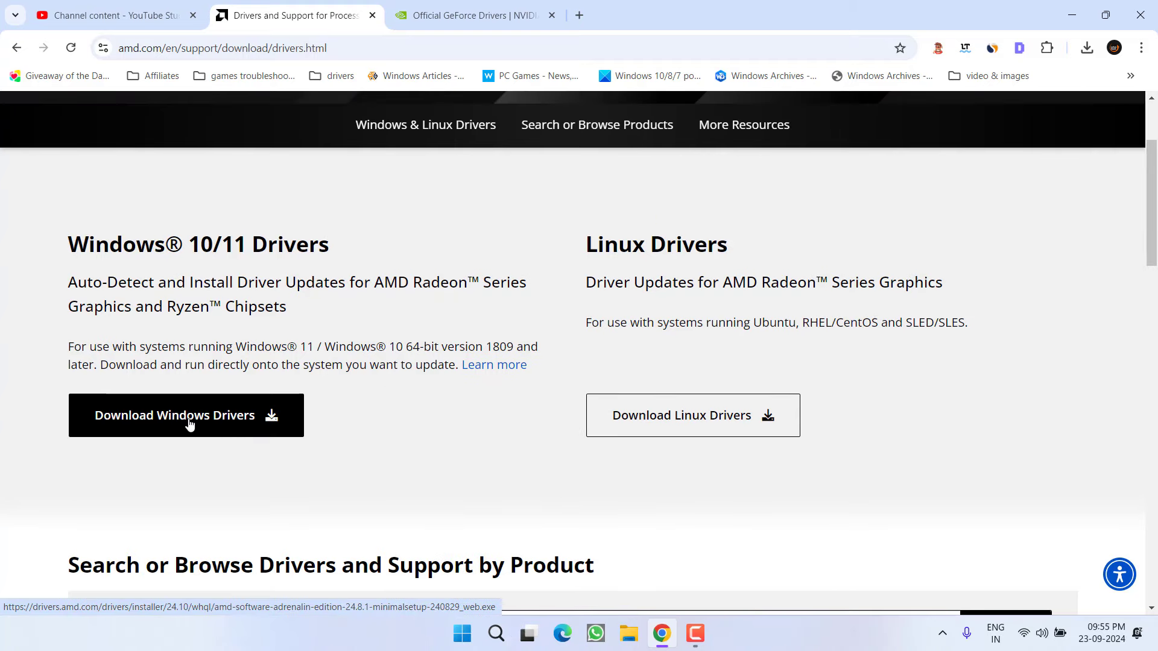
left_click(185, 415)
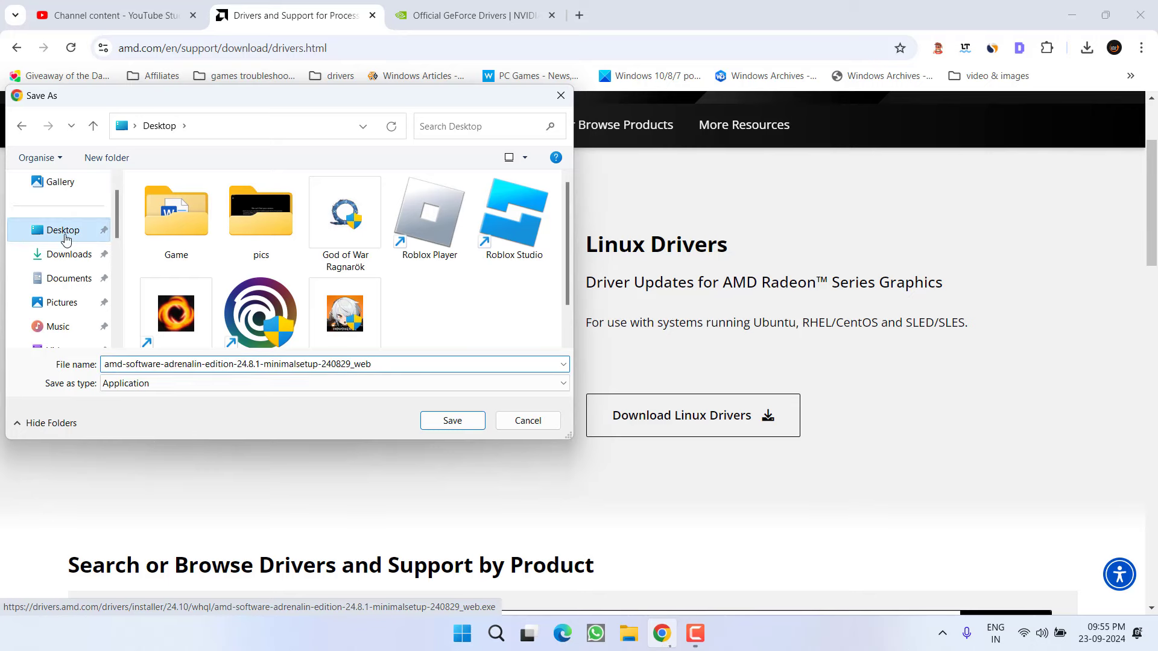
left_click(451, 420)
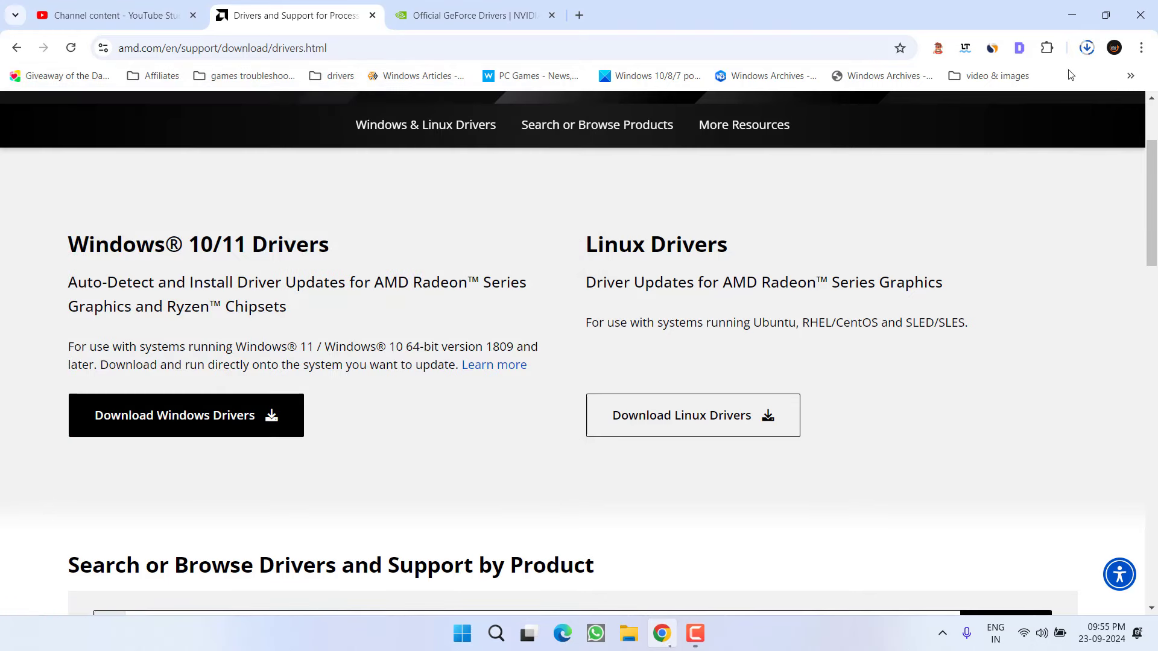
left_click(1086, 48)
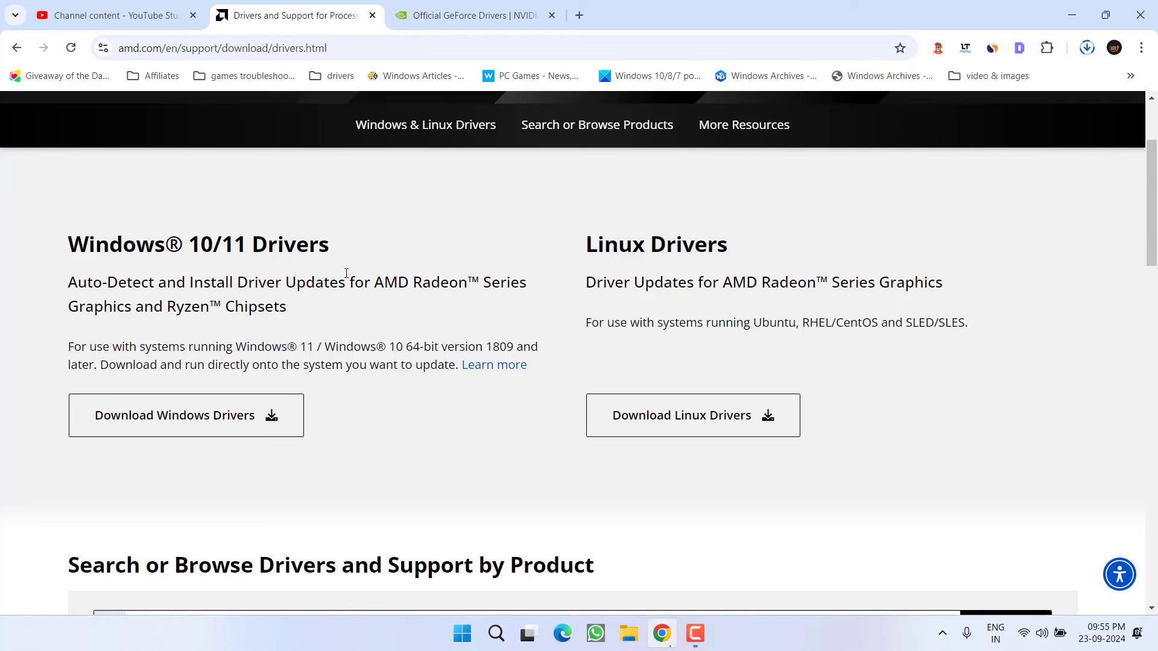
left_click(477, 14)
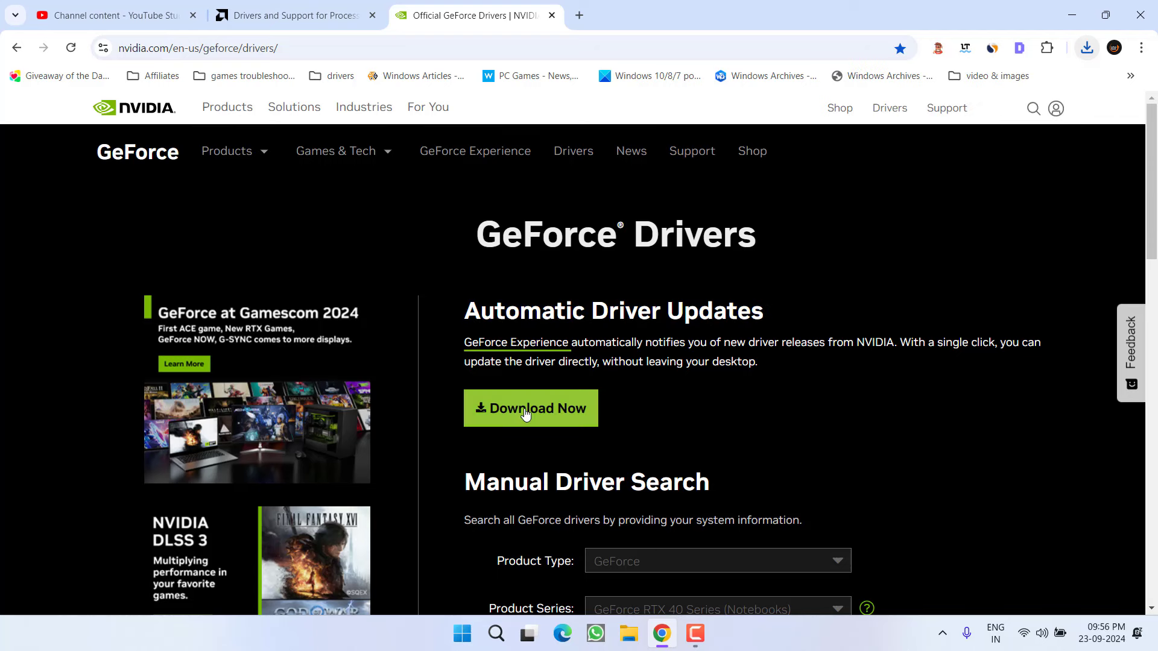
Step: Download GeForce Experience via Download Now under Automatic Driver Updates
left_click(530, 408)
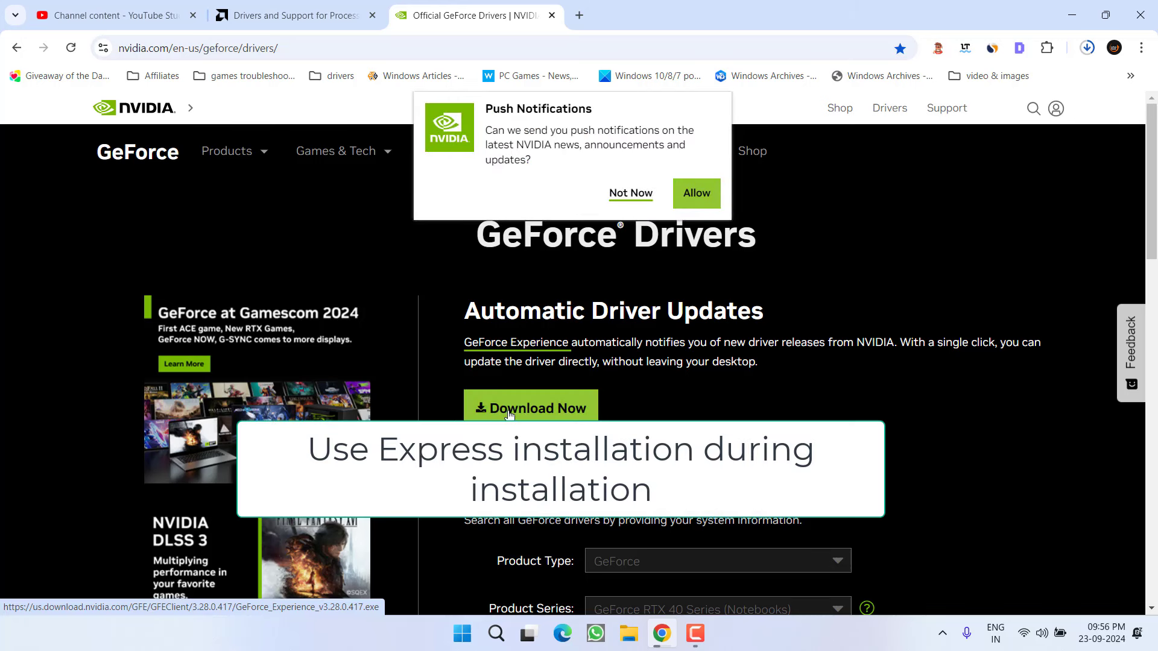
mouse_move(1069, 16)
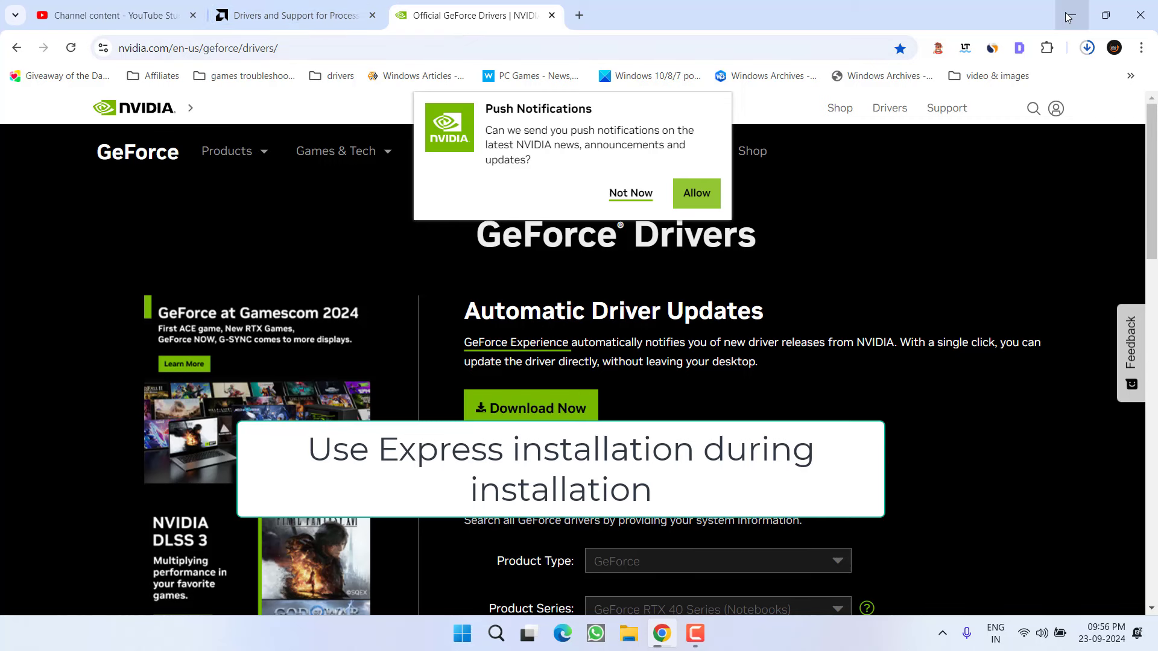
Step: Minimize Chrome to reveal the desktop with the AMD installer icon
left_click(1069, 14)
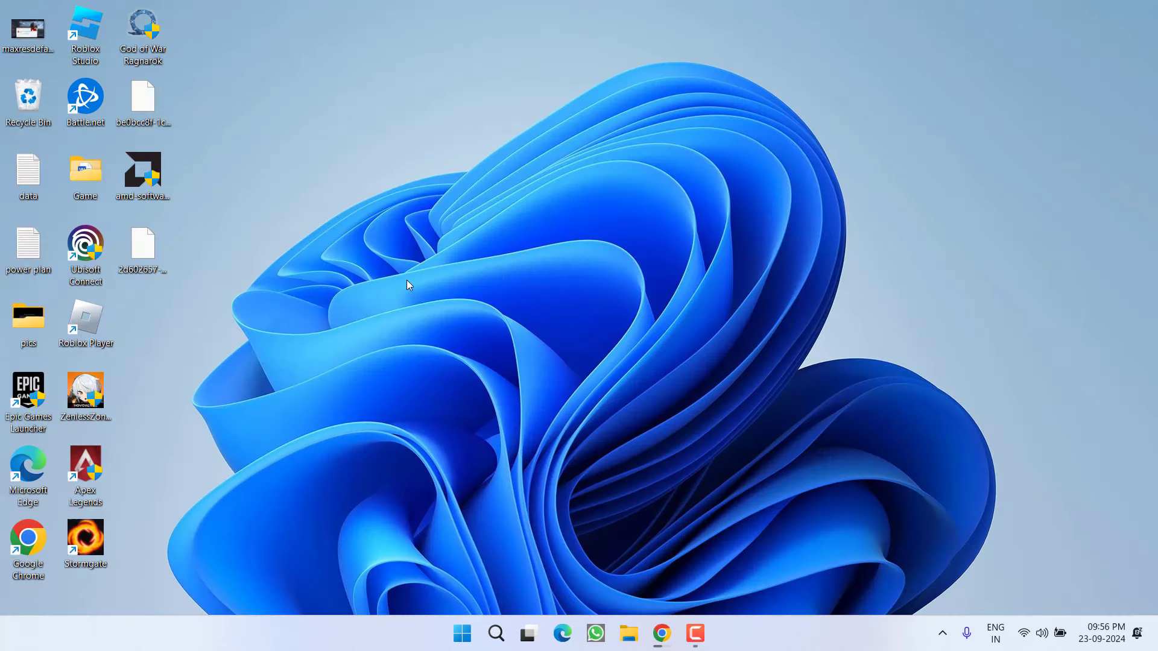
mouse_move(424, 444)
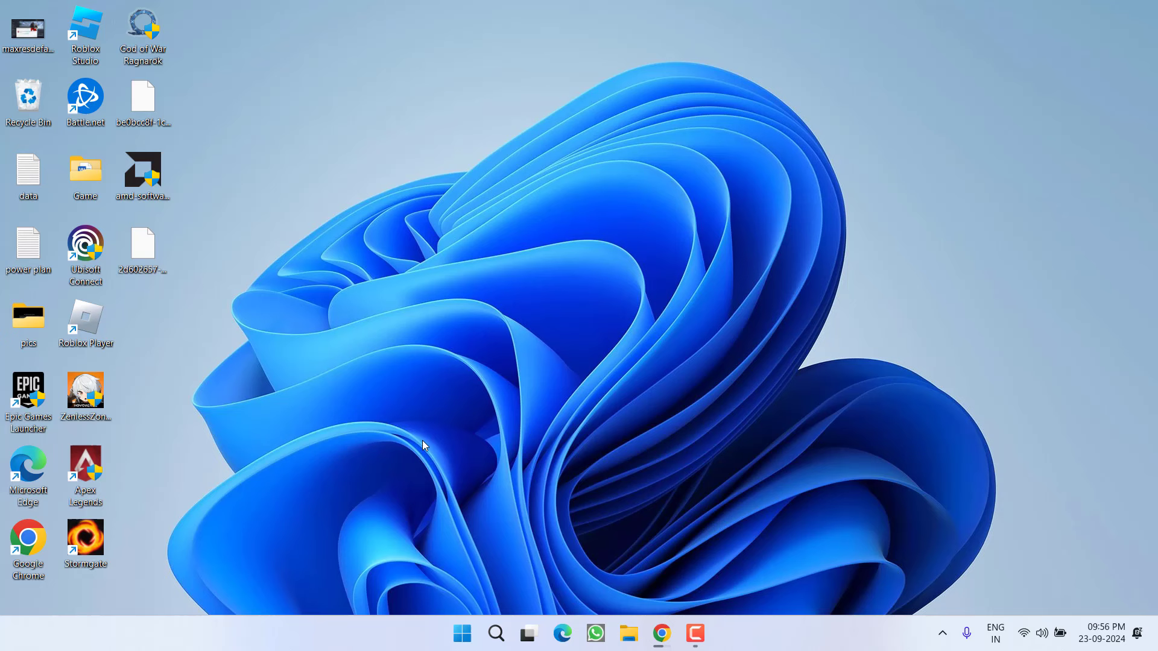
mouse_move(465, 431)
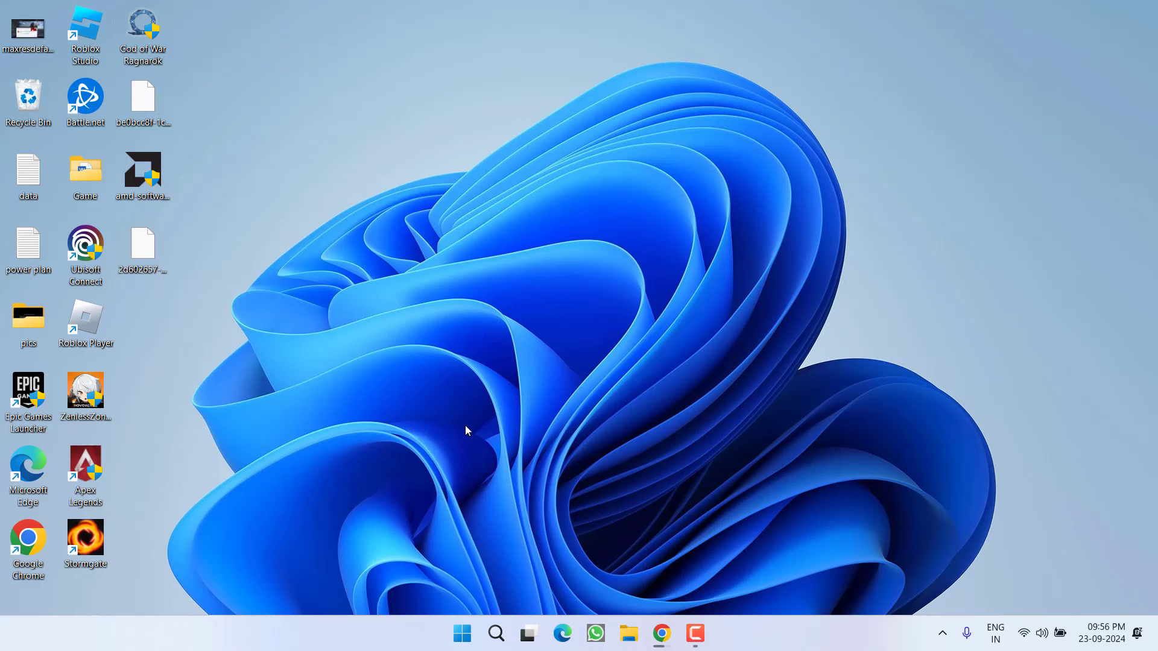
mouse_move(544, 243)
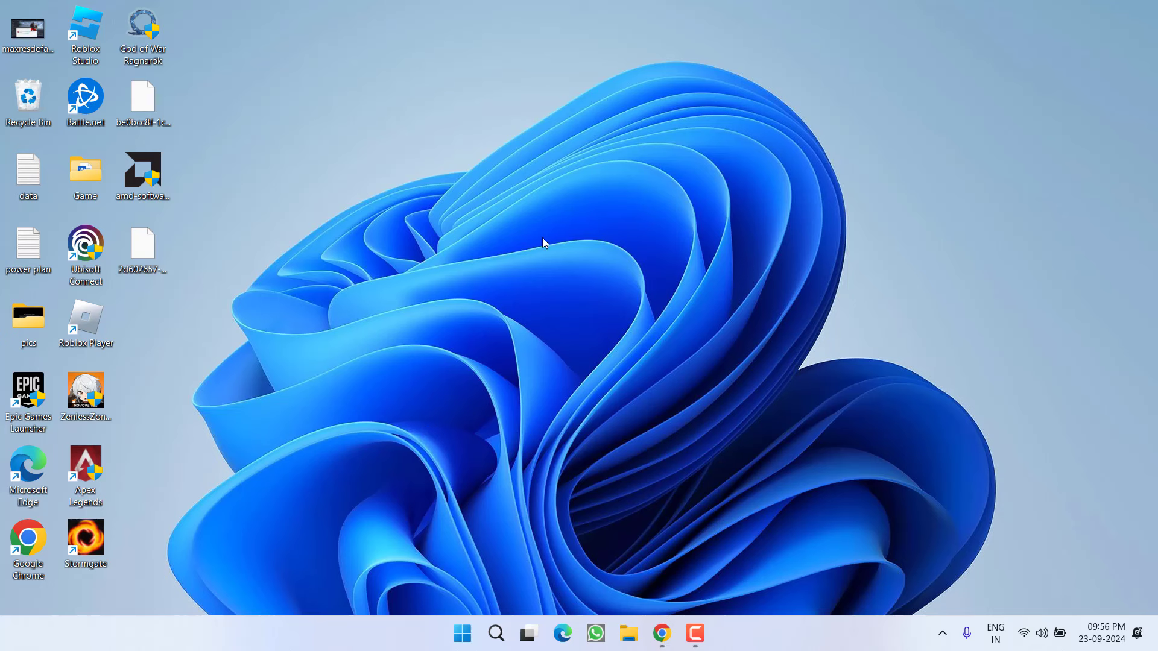
mouse_move(405, 414)
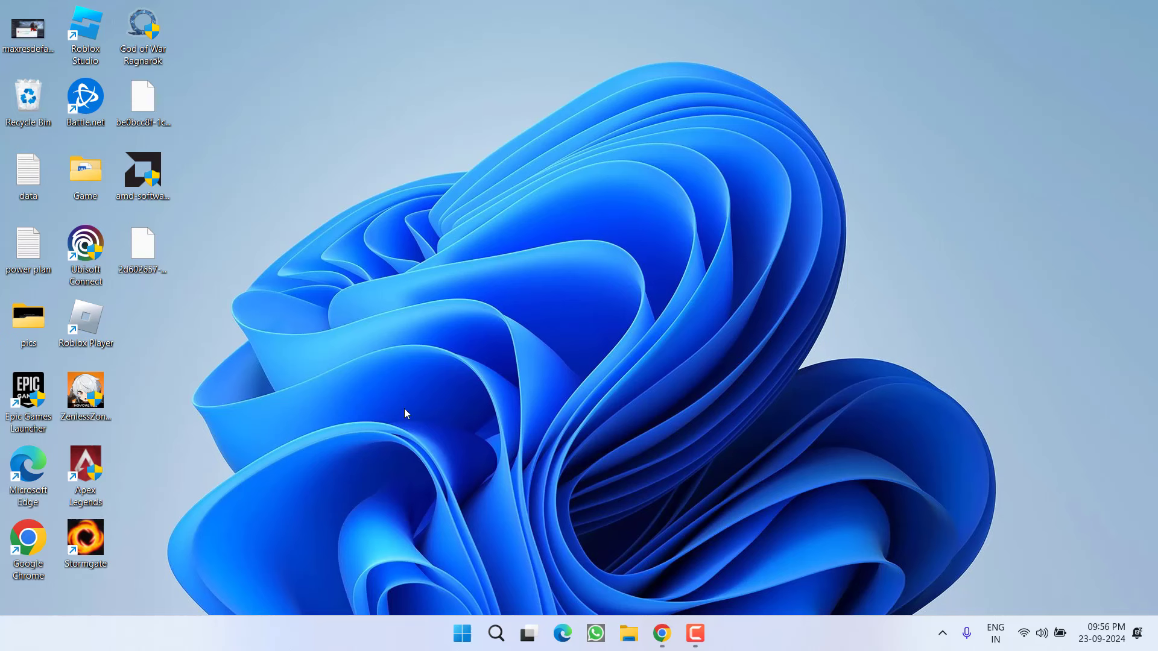
Step: Open Device Manager and bring up actions for the integrated AMD Radeon(TM) Graphics adapter
right_click(462, 634)
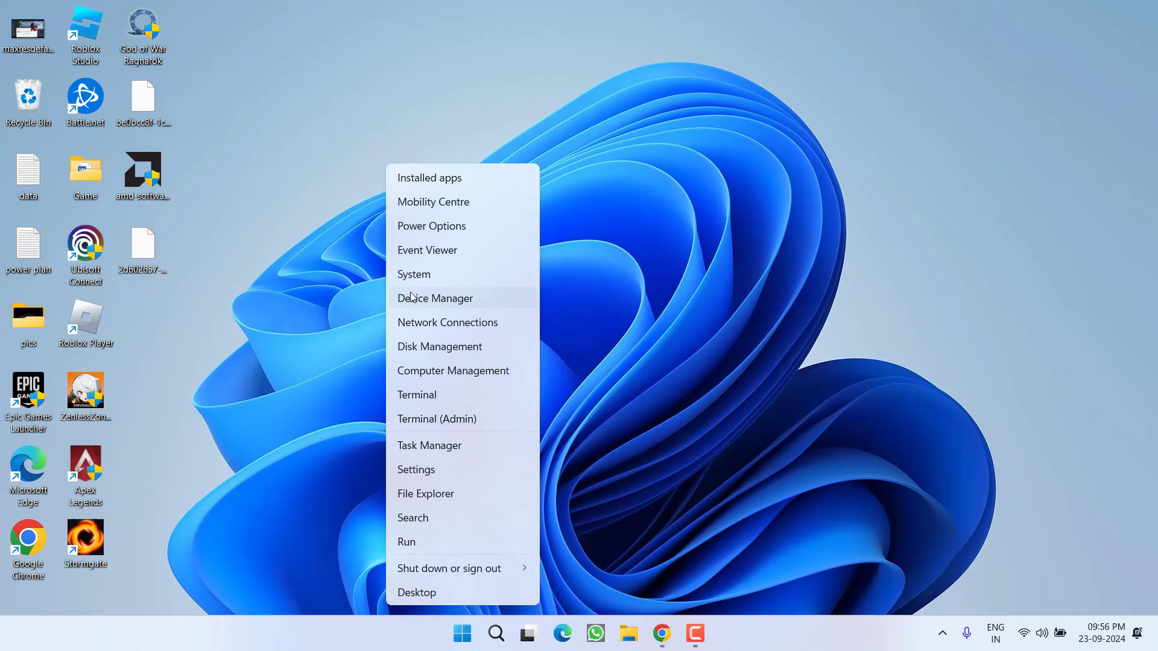
left_click(435, 298)
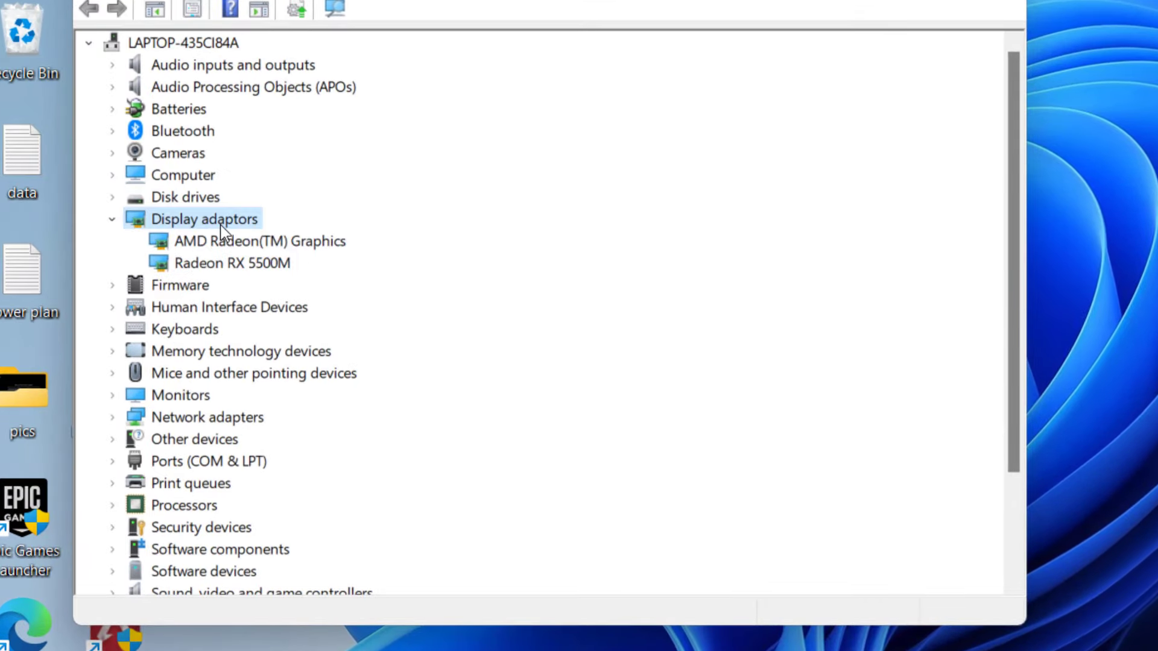
mouse_move(254, 271)
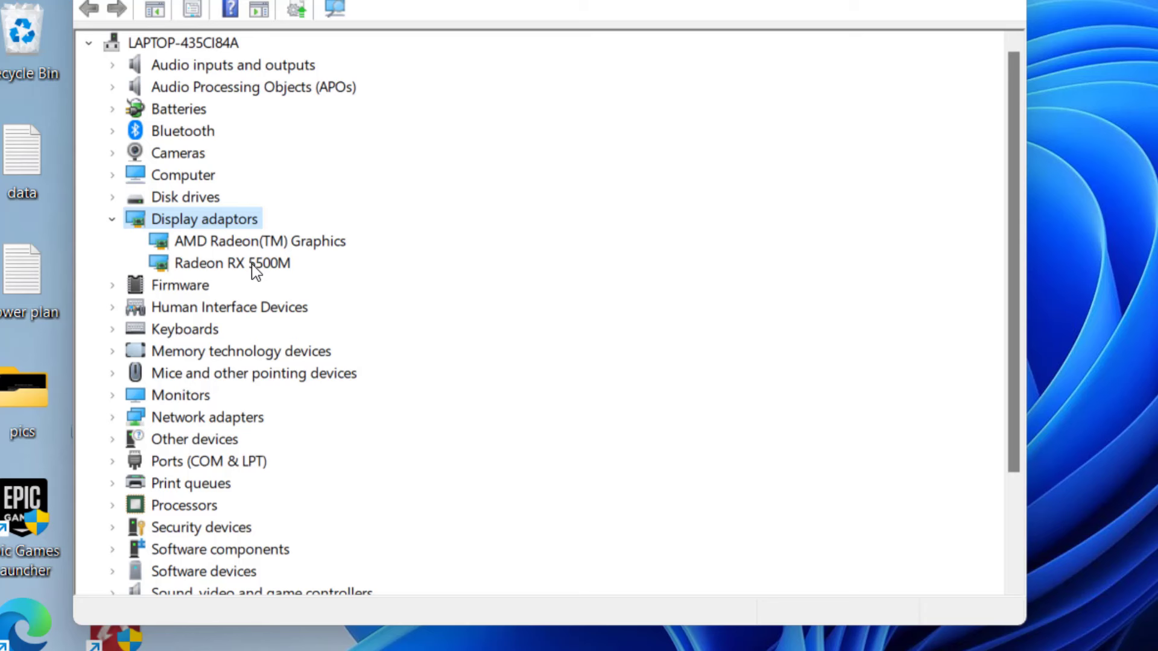
left_click(231, 263)
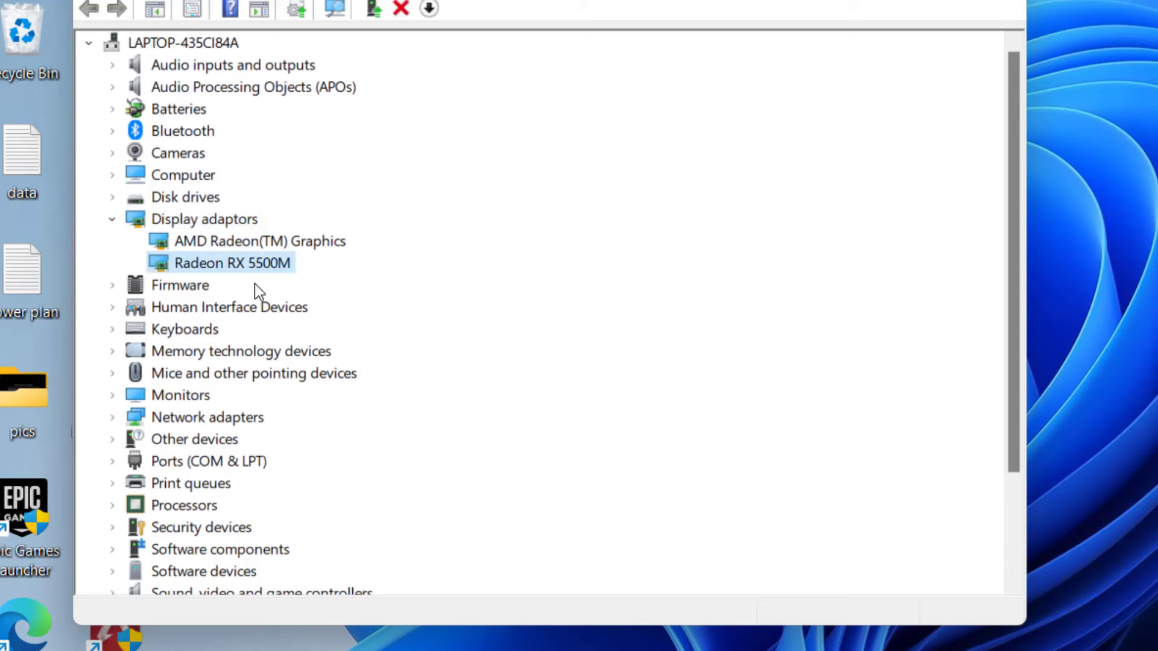
mouse_move(281, 257)
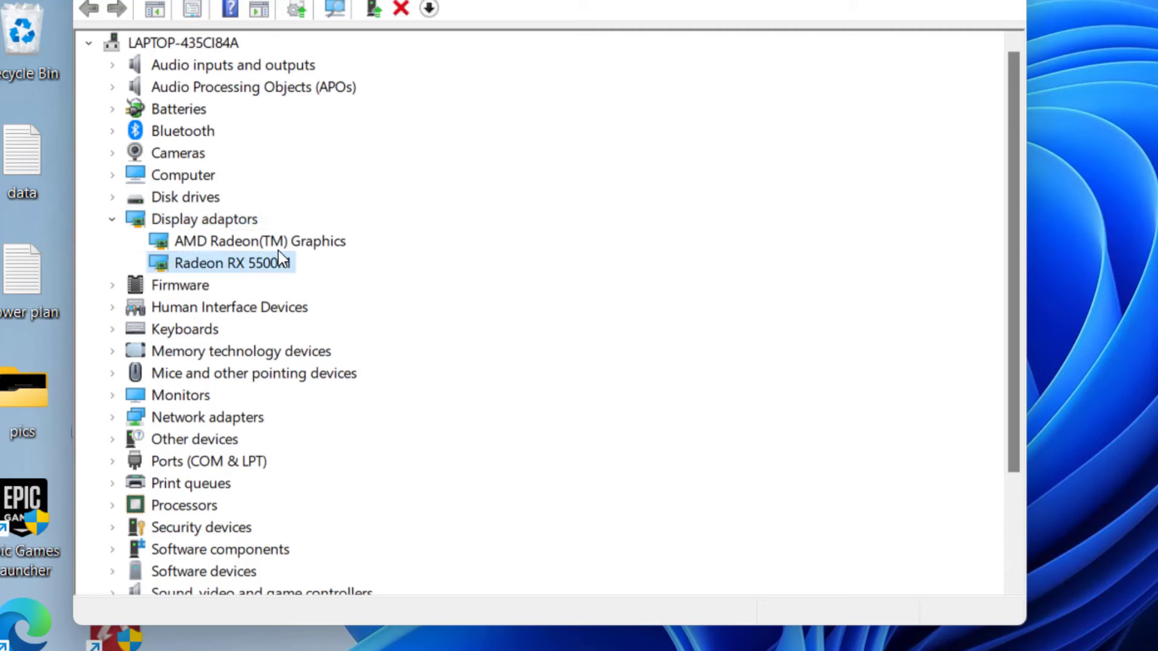
left_click(259, 241)
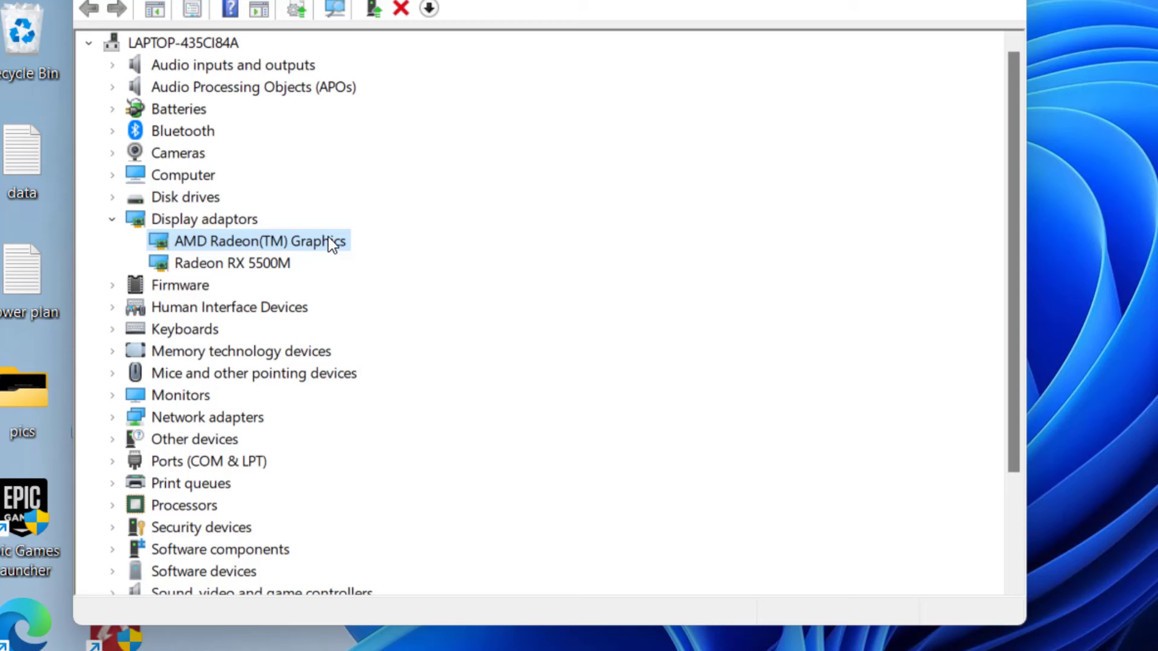
right_click(259, 240)
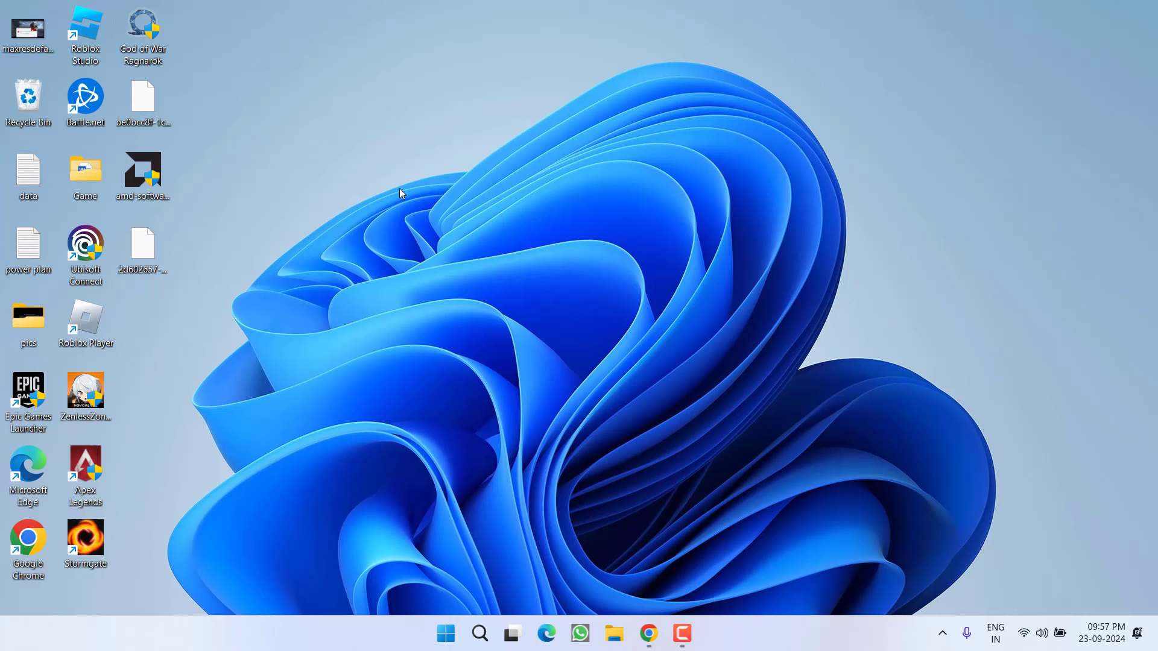
mouse_move(406, 224)
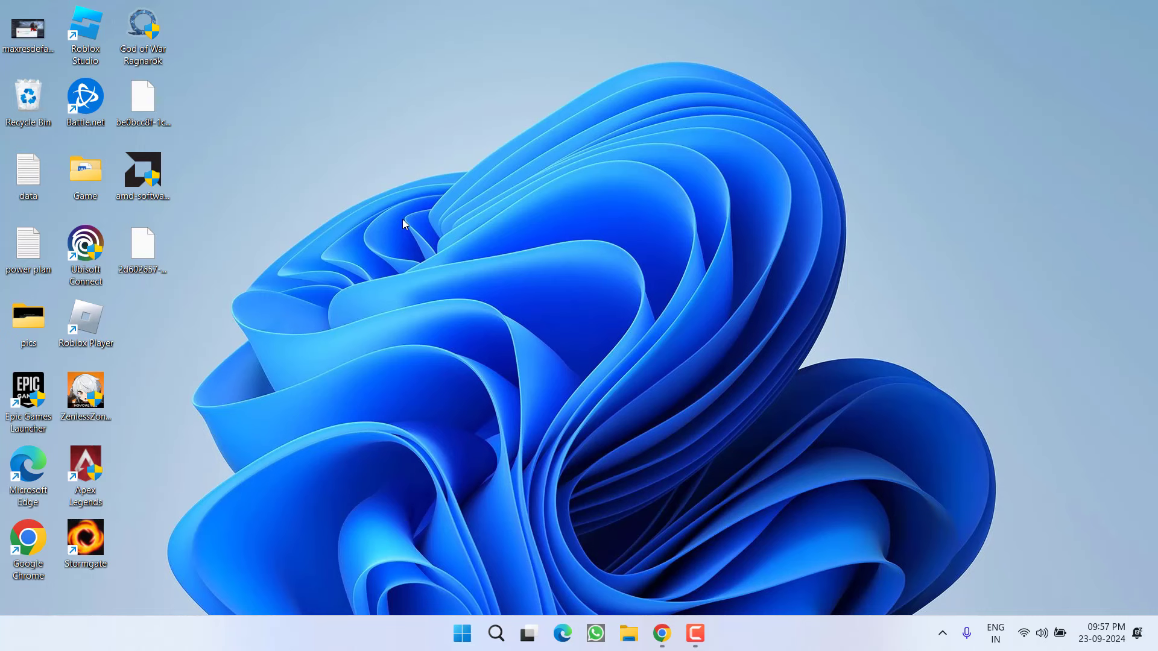
Step: Search the Start menu for advanced system settings
left_click(462, 634)
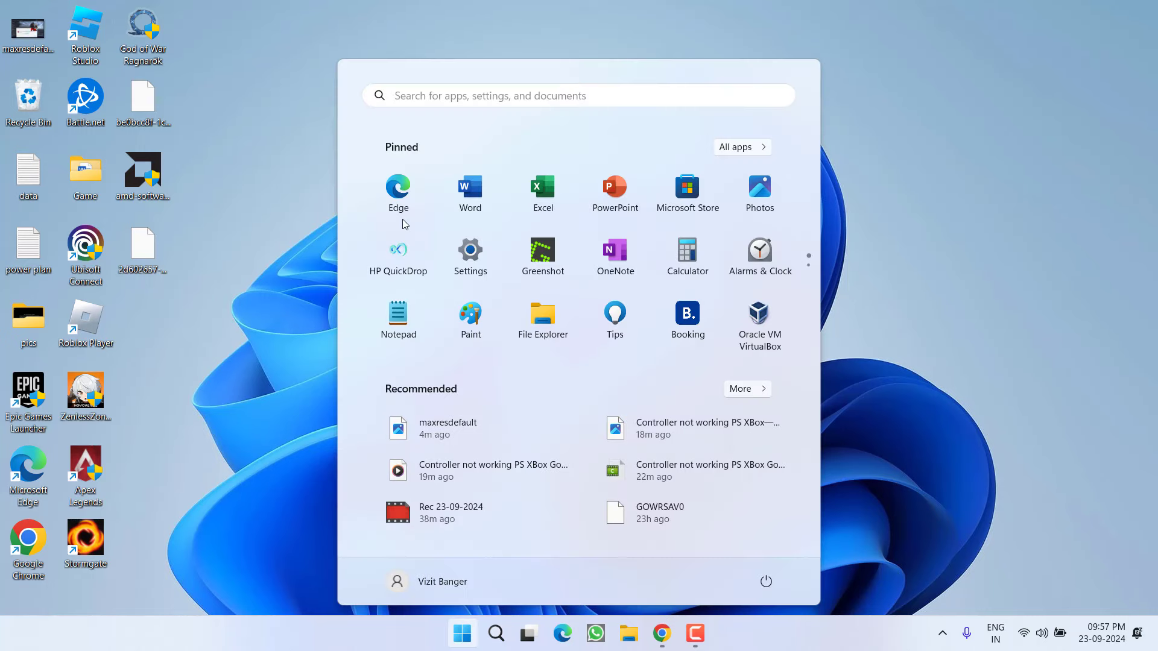
type("advanced syste")
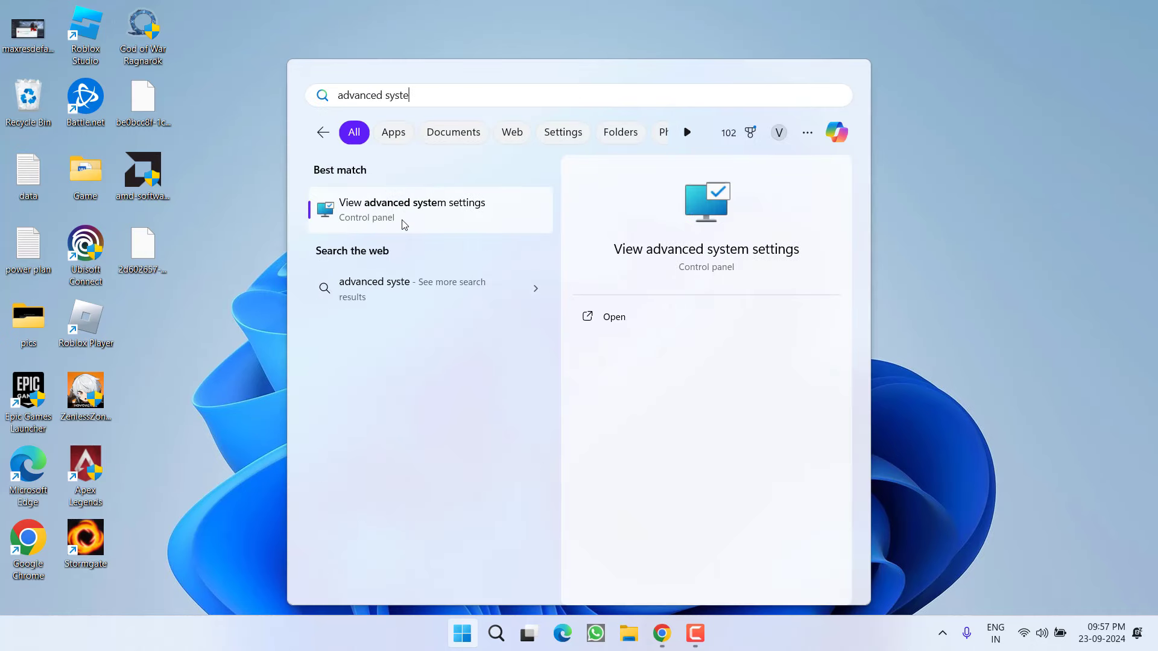
type("m")
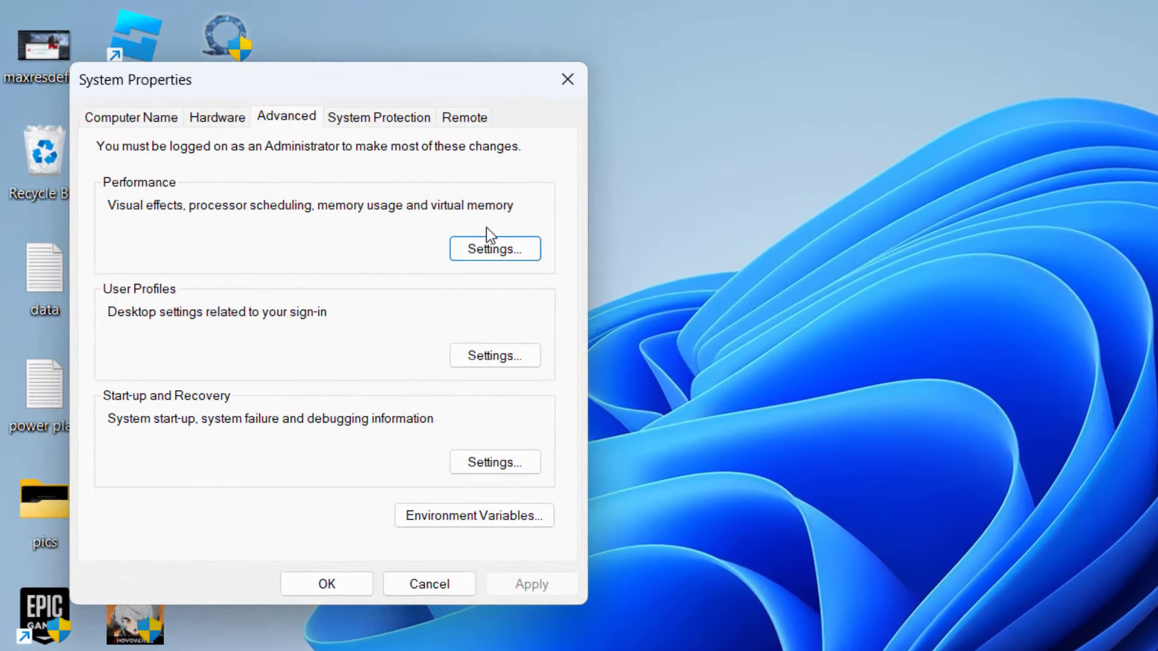
Step: Open Virtual Memory settings from Performance Options' Advanced tab
left_click(494, 248)
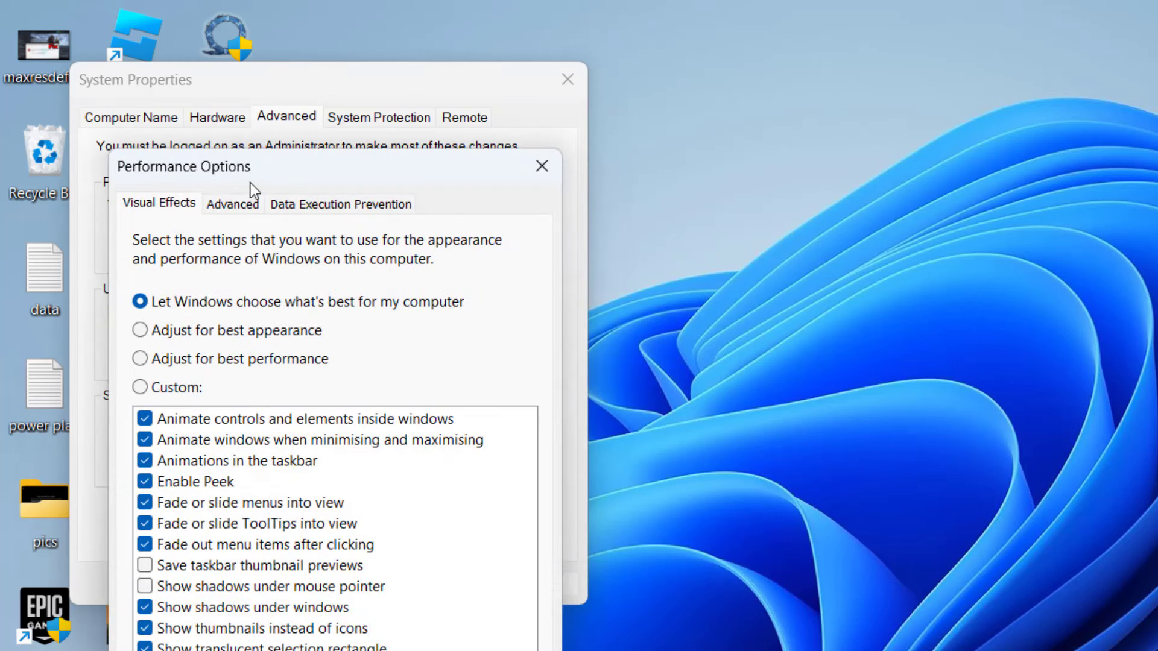
left_click(232, 204)
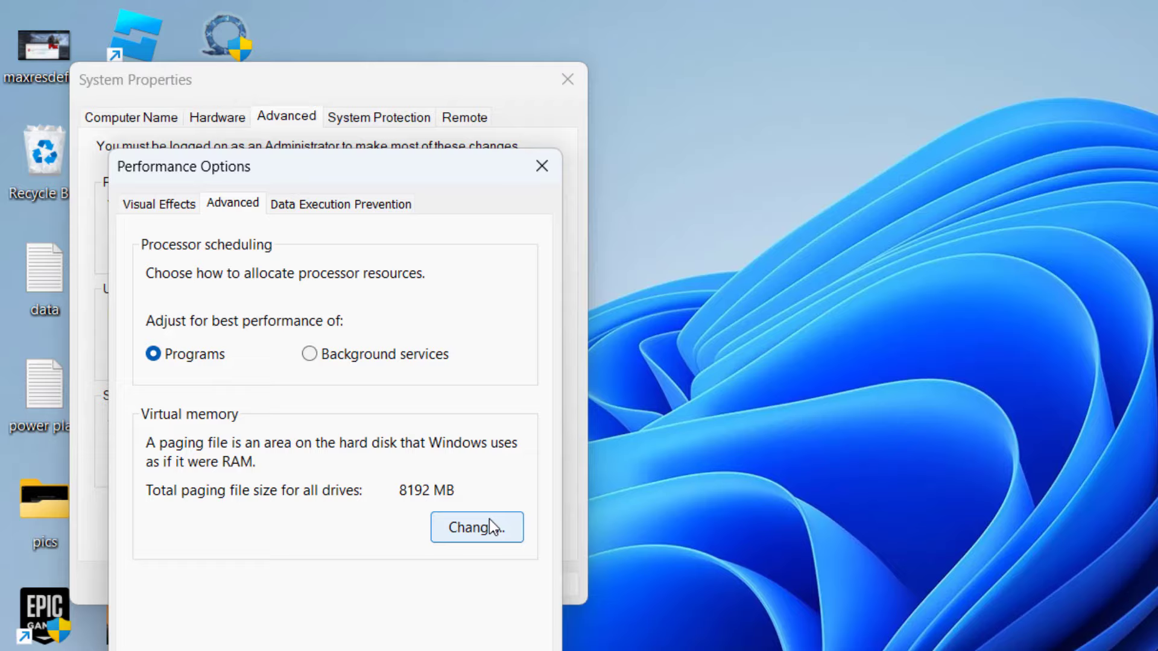
left_click(476, 526)
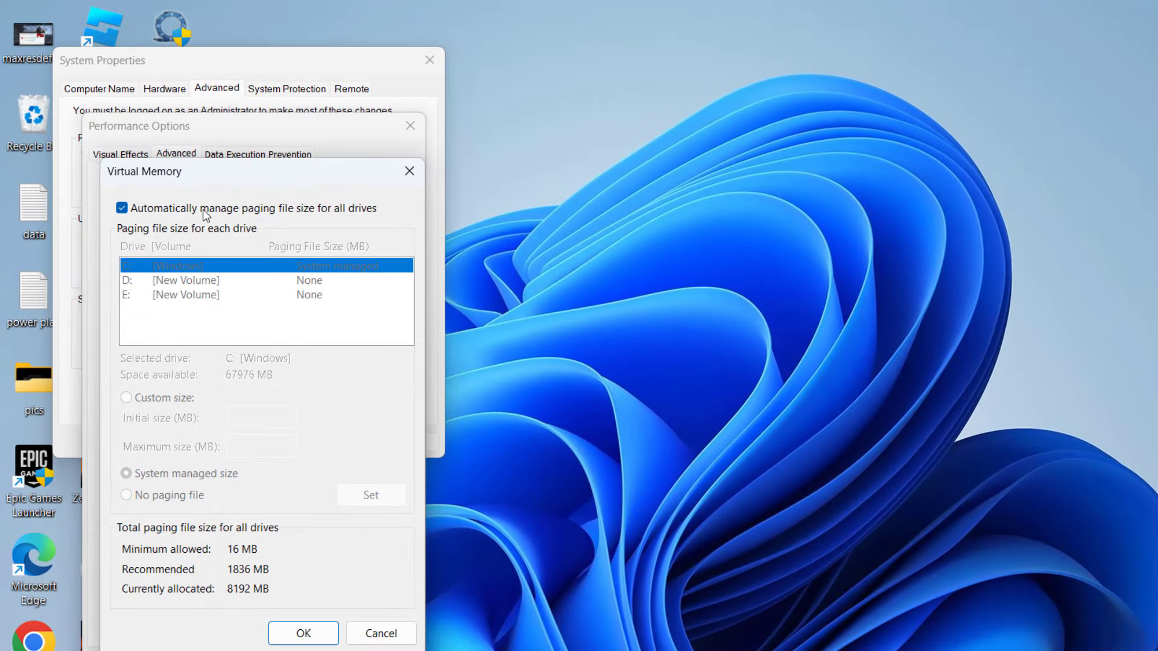
Step: Turn off automatic paging file management and choose Custom size for drive C:
left_click(122, 207)
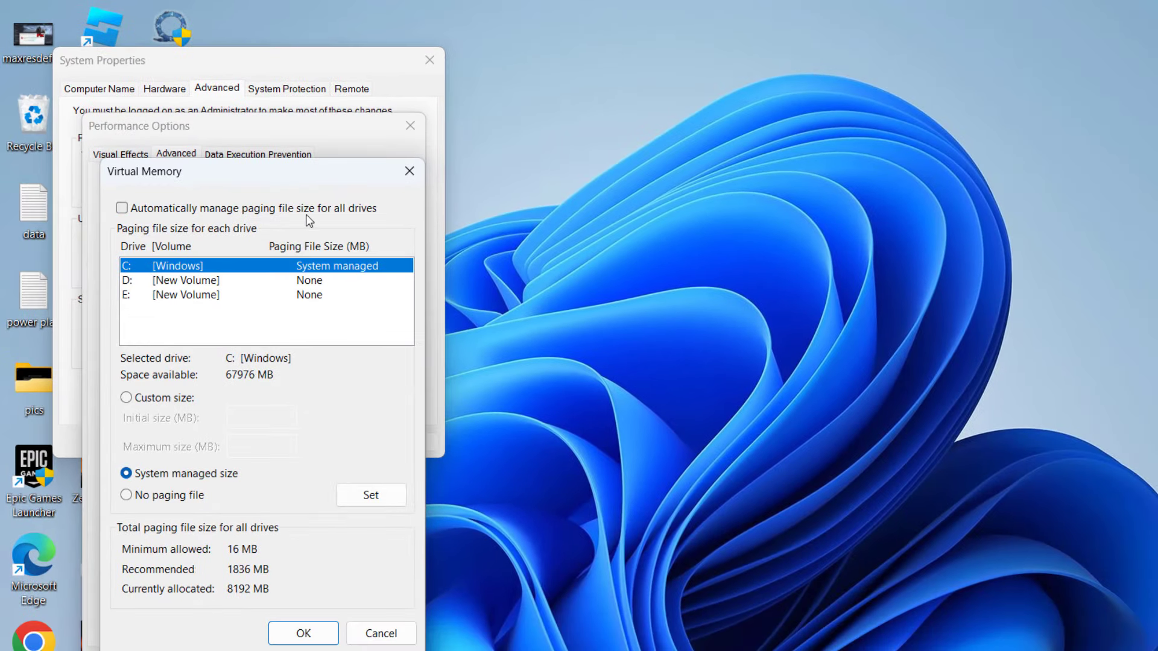
mouse_move(155, 263)
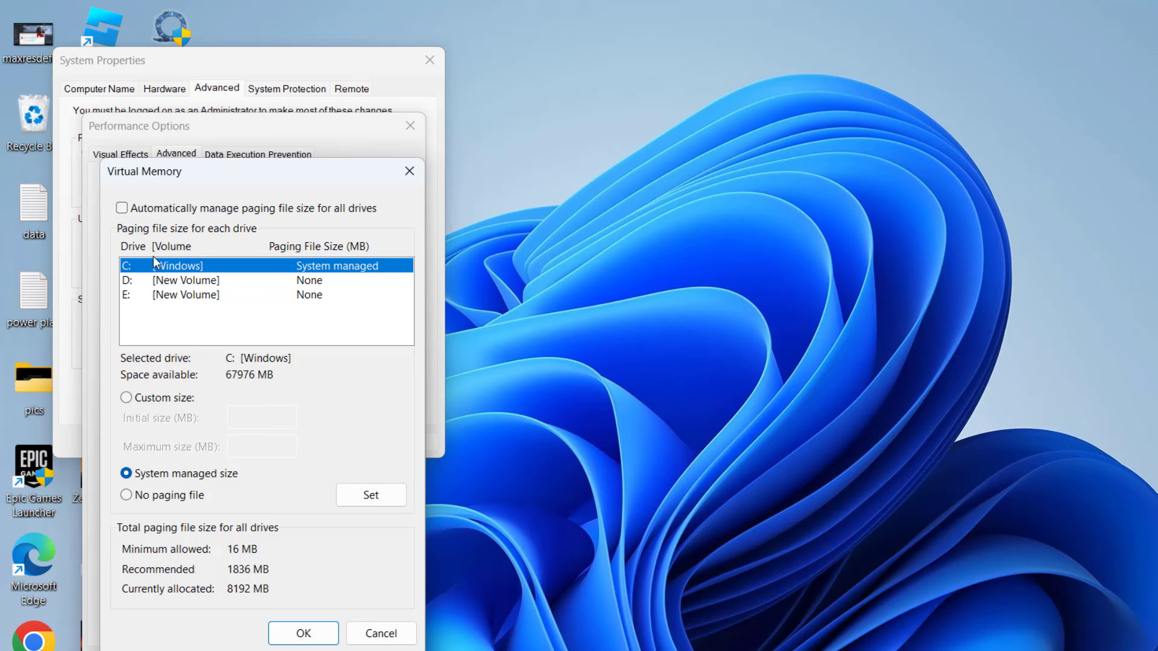
mouse_move(245, 299)
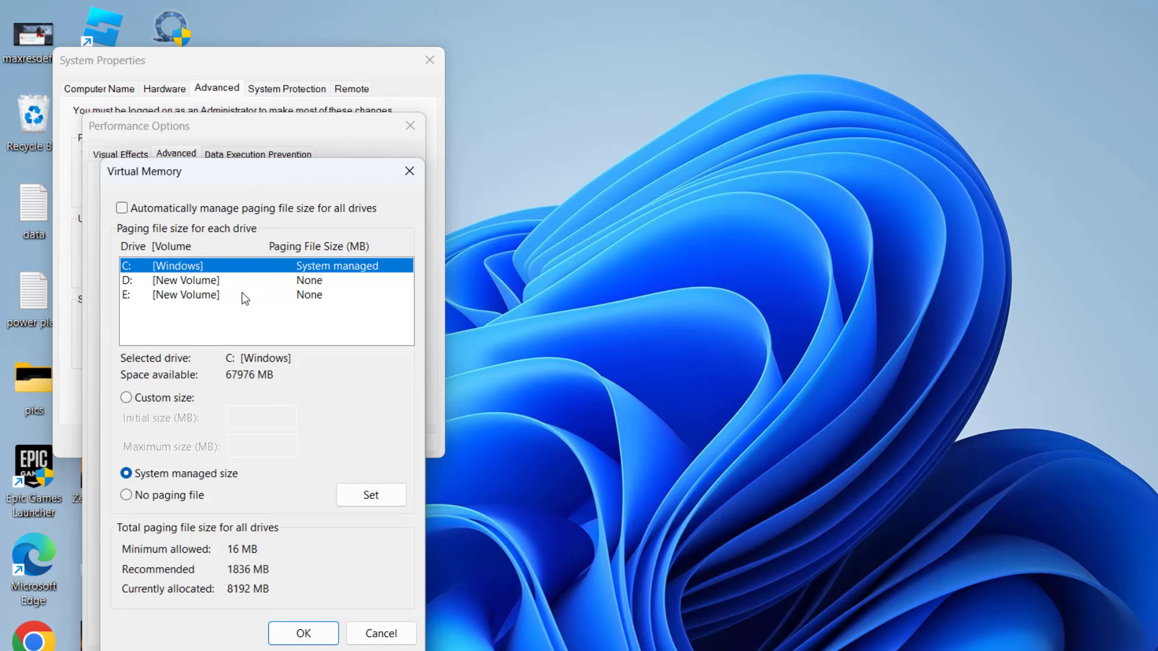
mouse_move(207, 317)
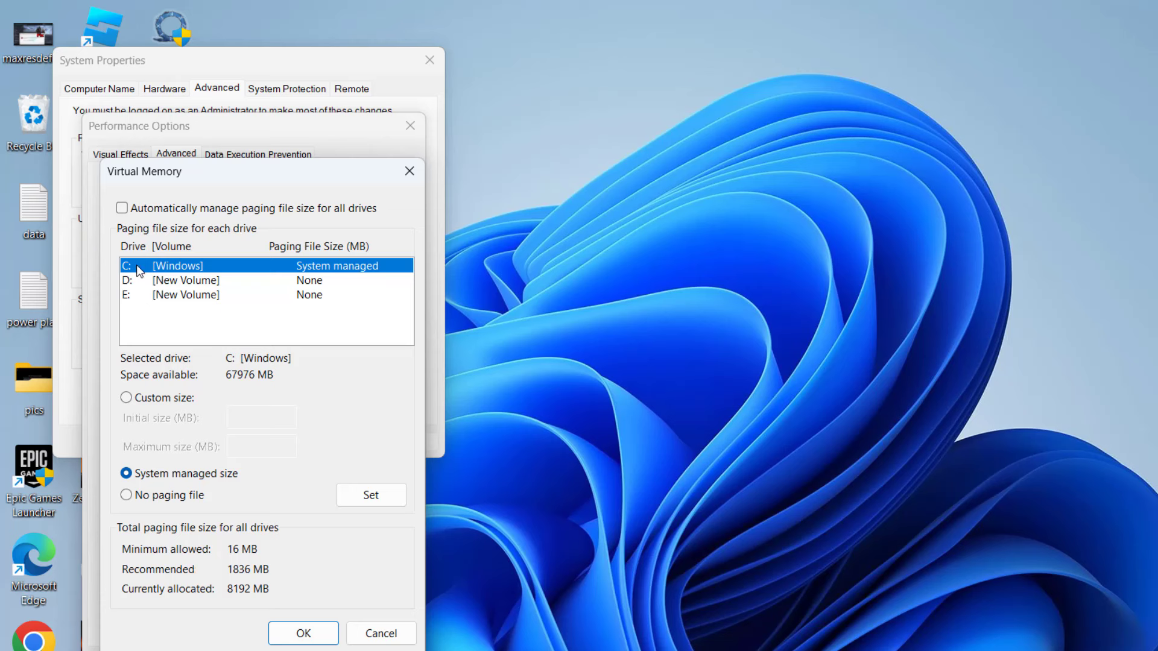
mouse_move(116, 443)
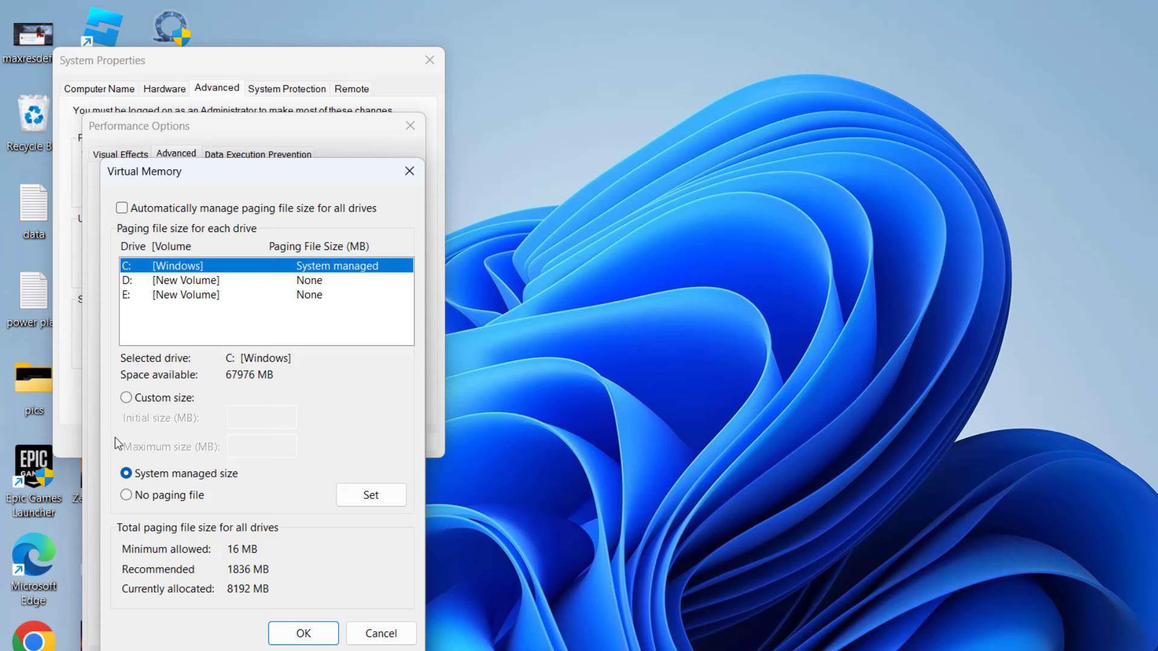
left_click(126, 398)
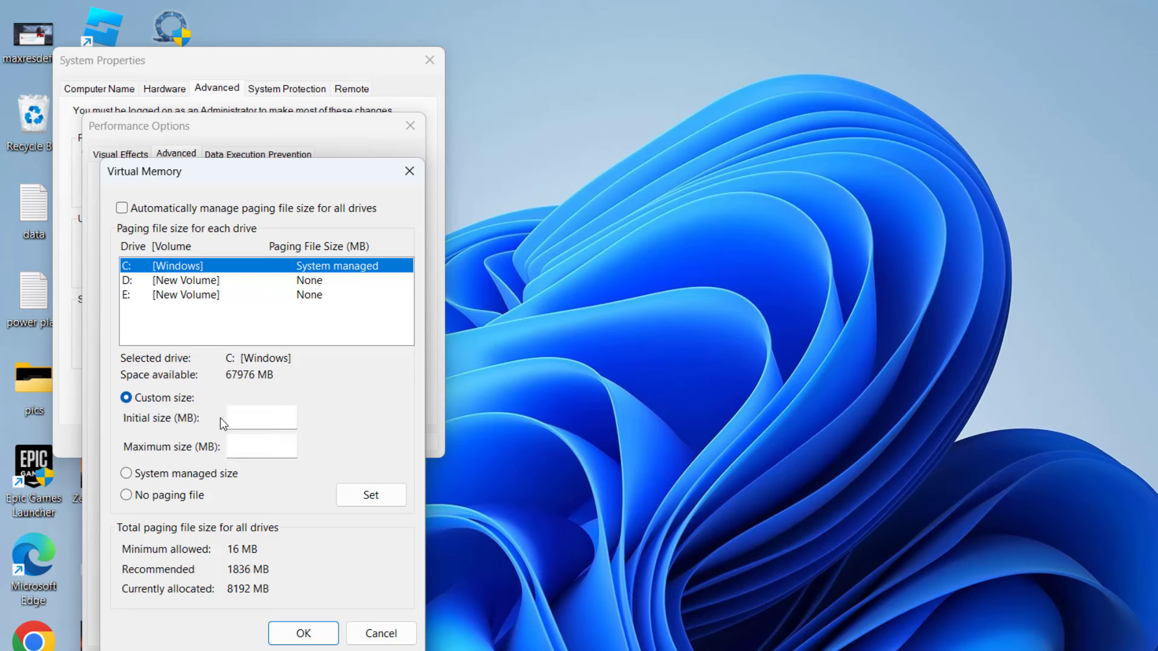
left_click(260, 417)
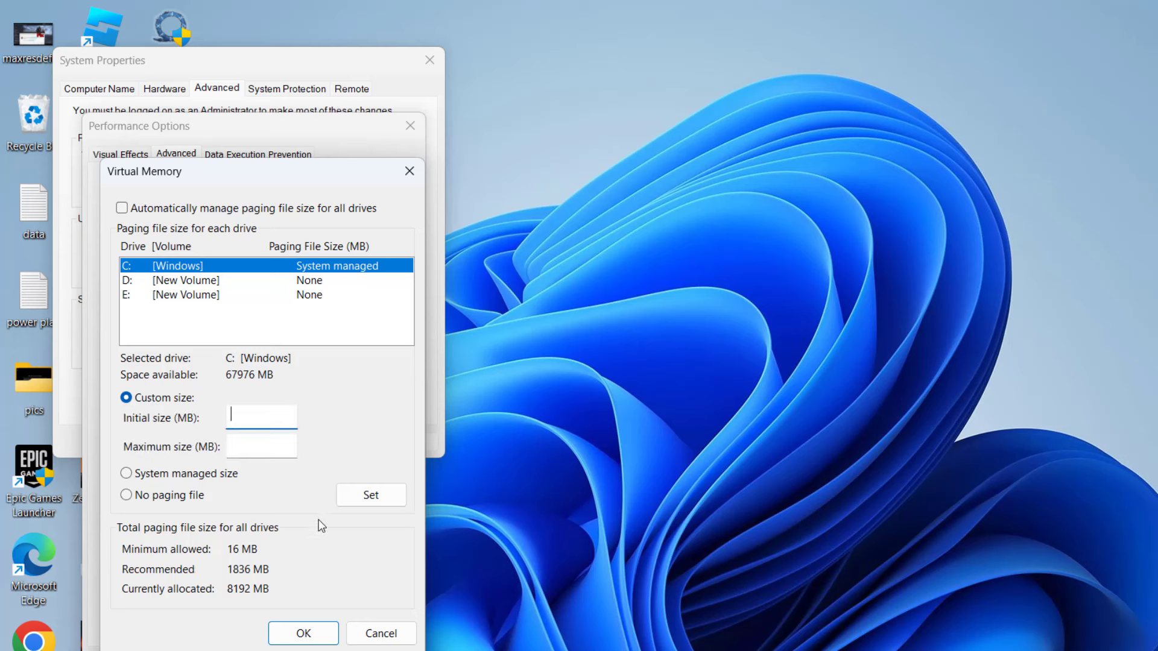
mouse_move(329, 535)
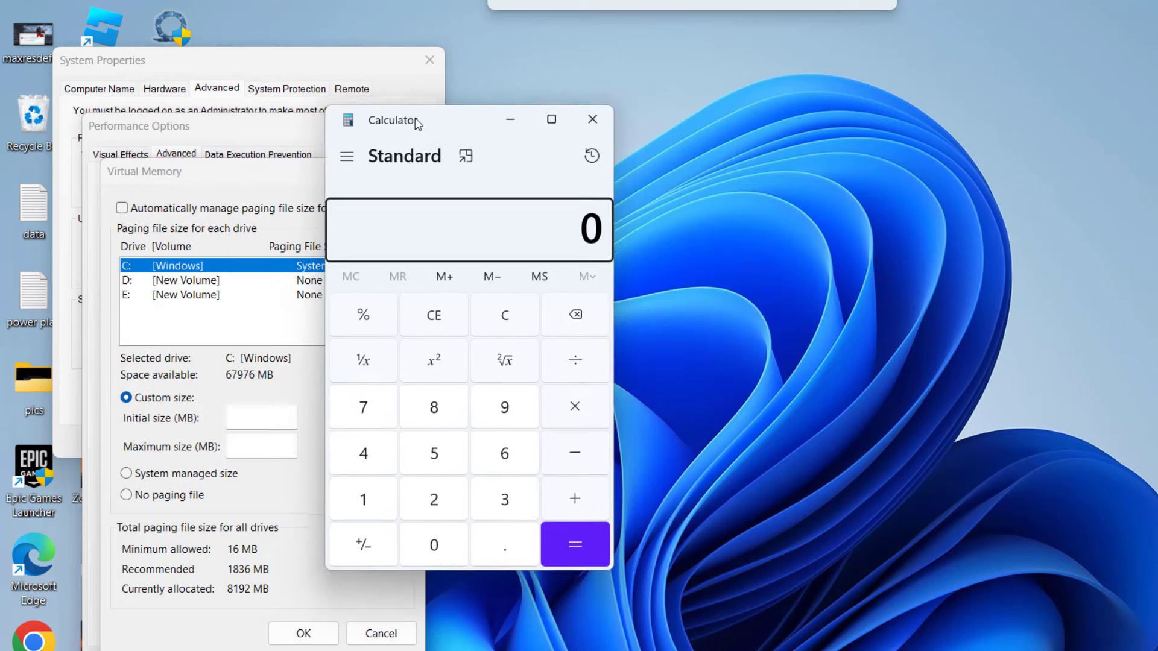
Step: Enter 8192 MB initial and 32768 MB maximum paging size for C: and apply
left_click_drag(414, 119, 506, 133)
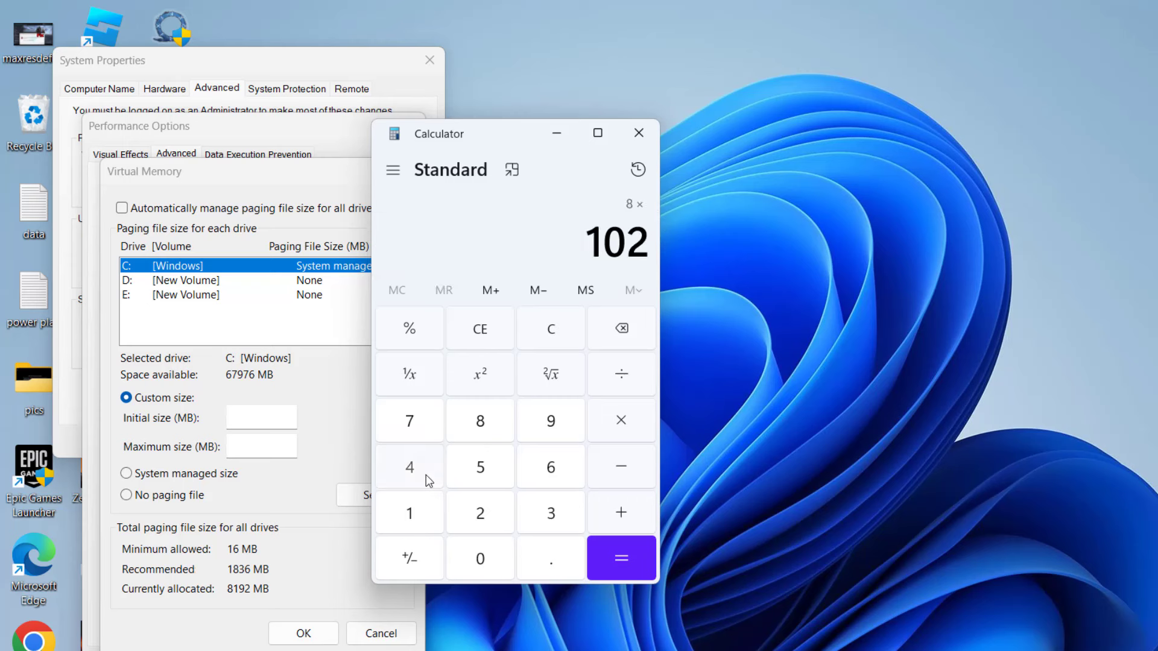
left_click(620, 558)
type("8")
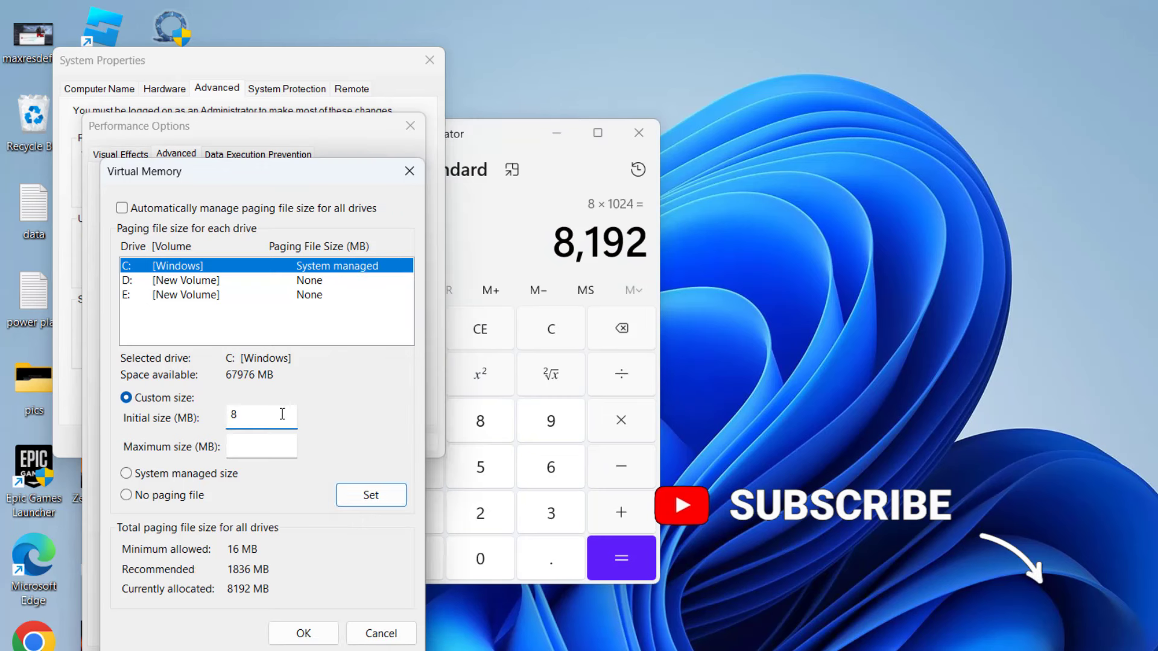
type("192")
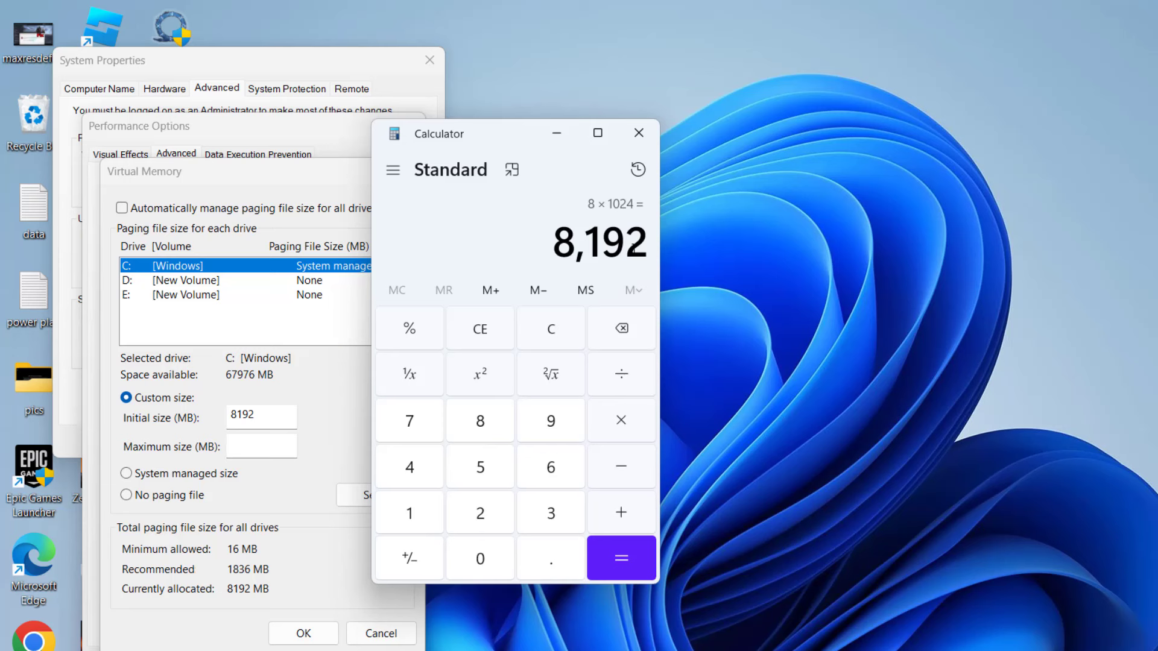
left_click(622, 420)
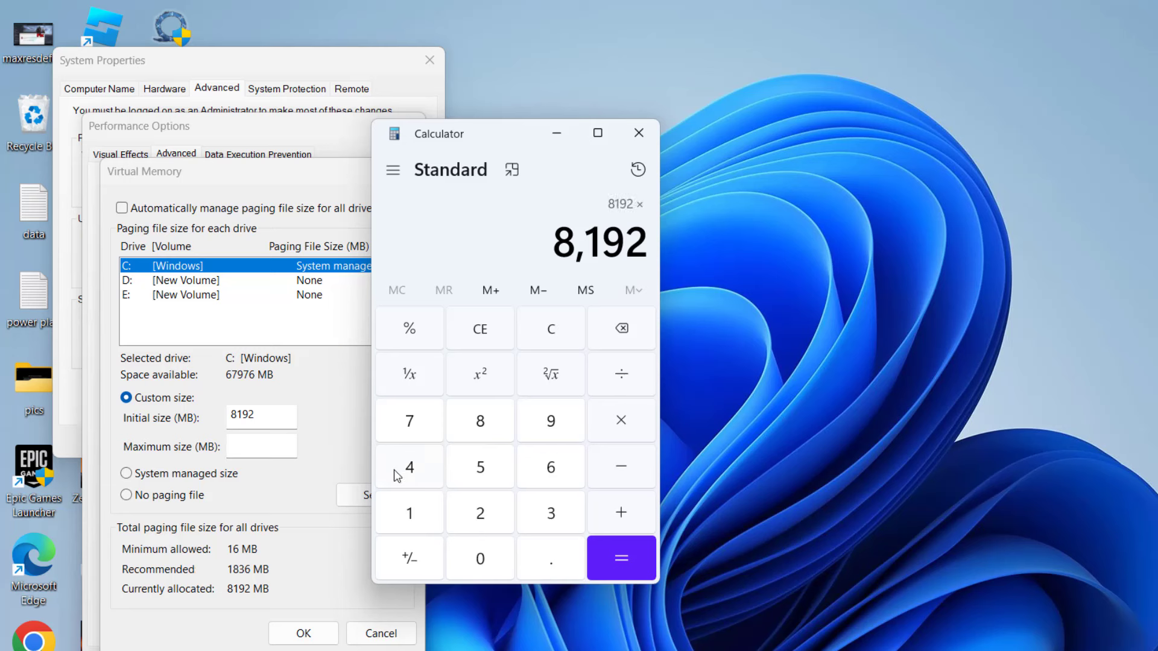
left_click(621, 557)
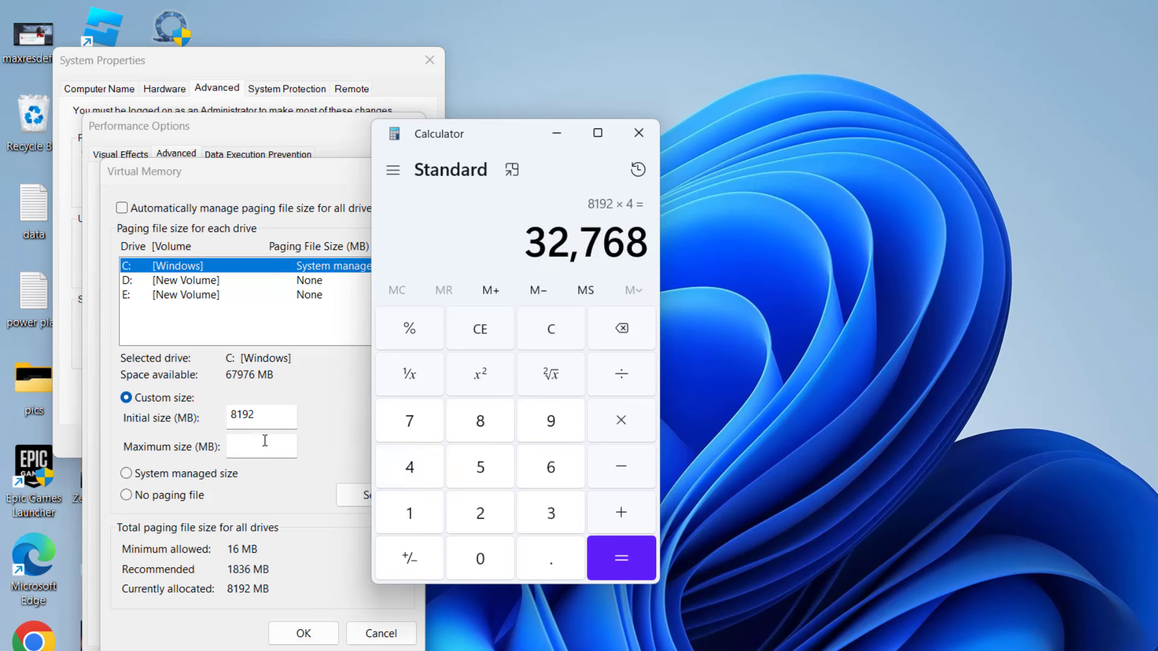
type("32")
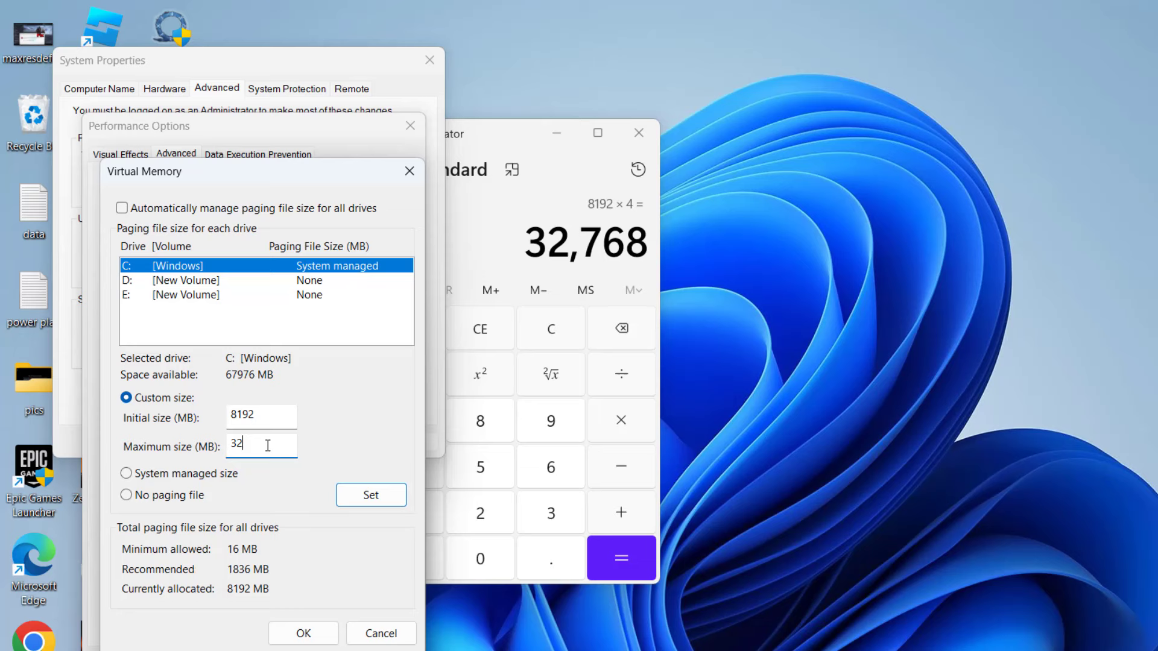
type("768")
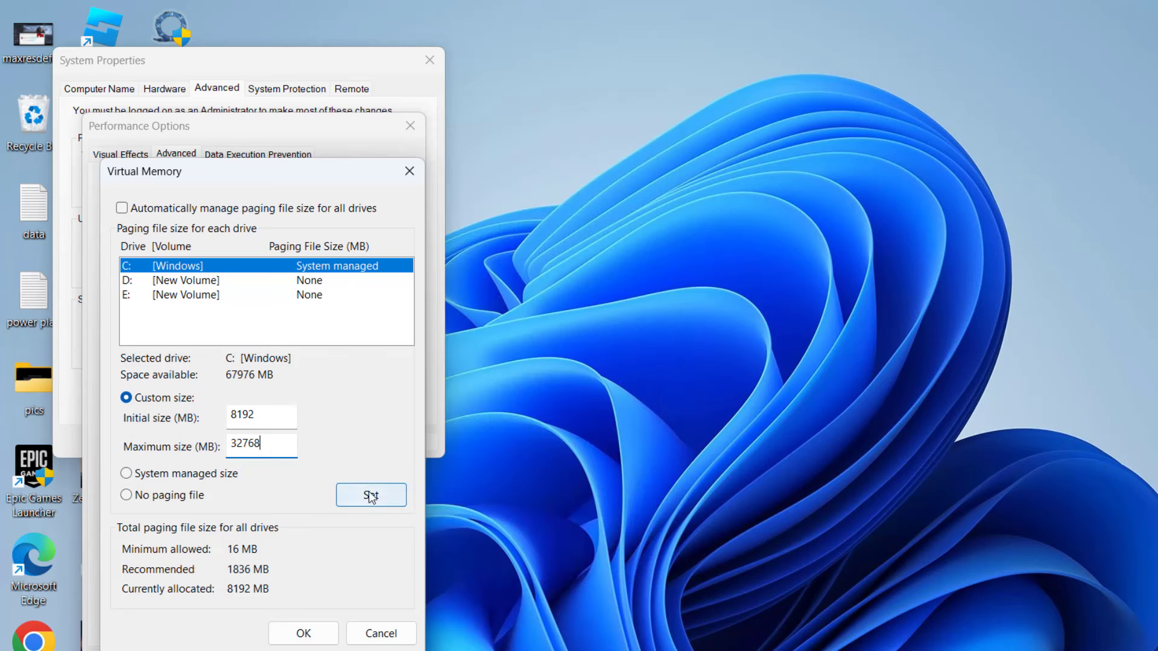
left_click(371, 494)
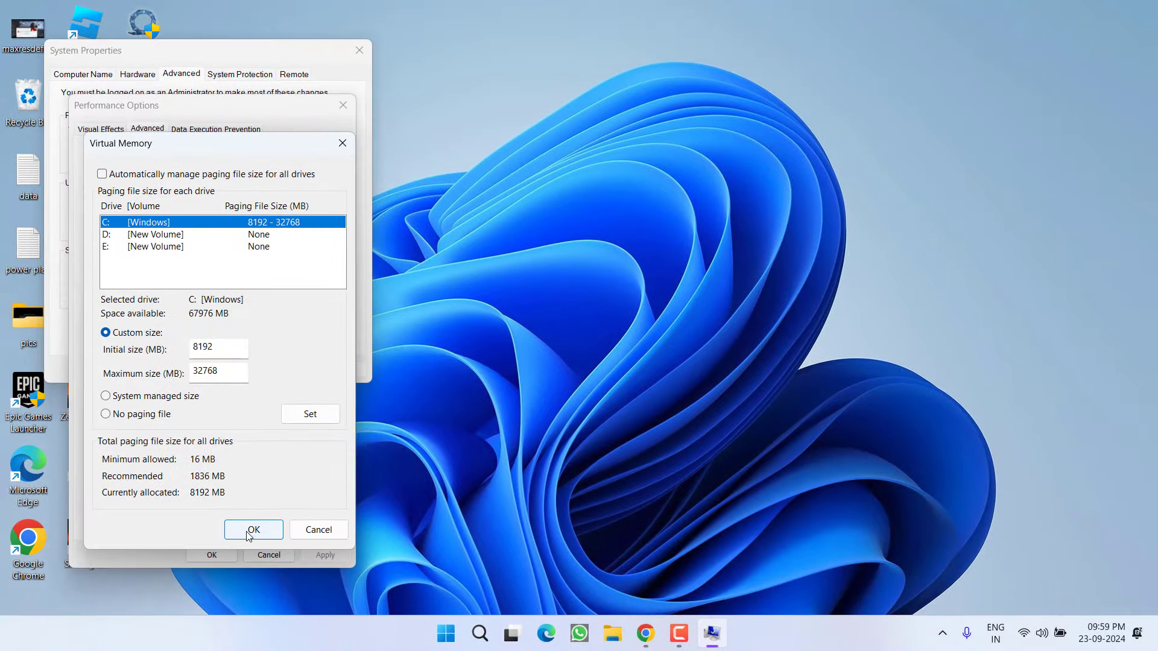
Step: Confirm the custom 8192–32768 MB C: paging file and close the Virtual Memory and Performance Options dialogs
left_click(253, 529)
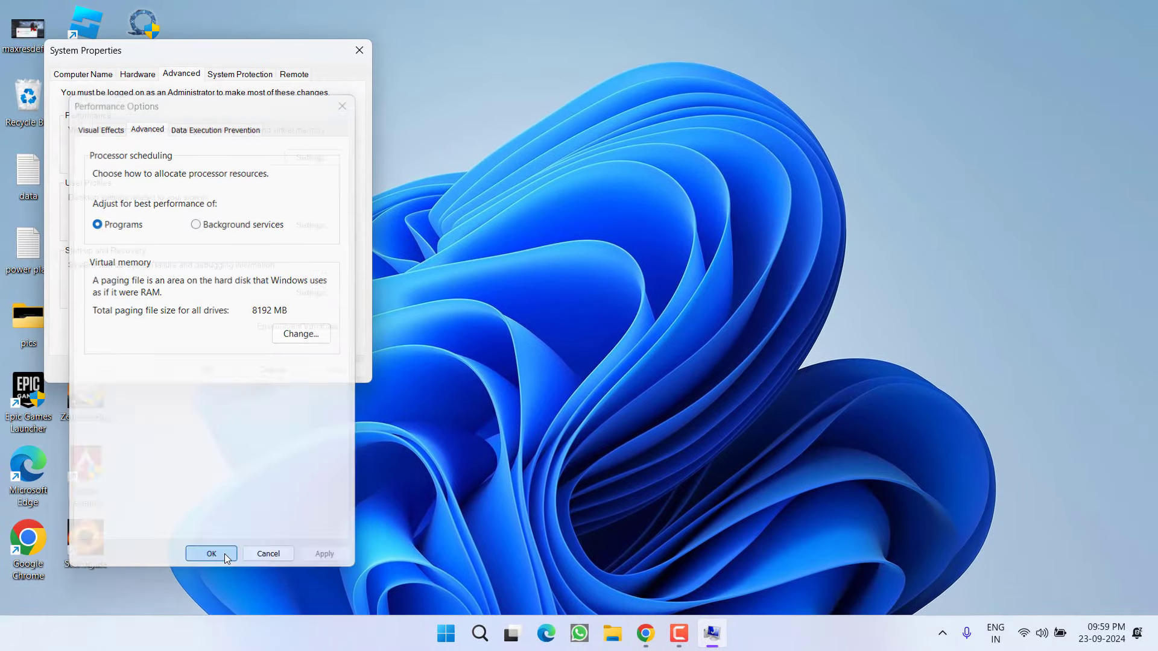
left_click(211, 554)
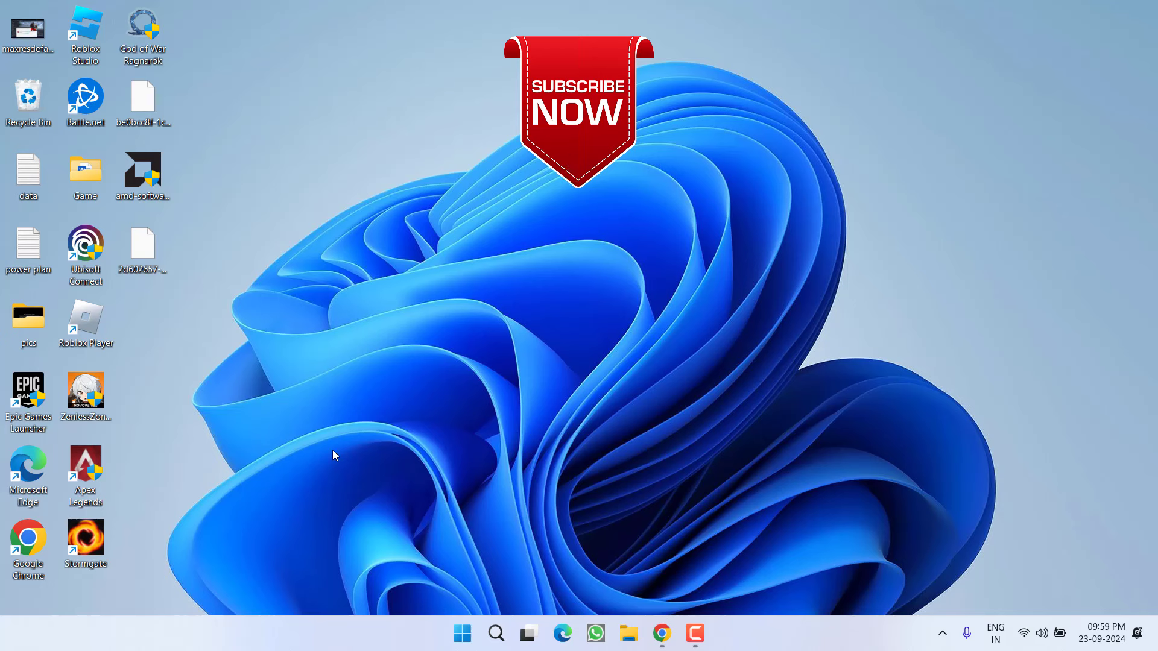
mouse_move(363, 373)
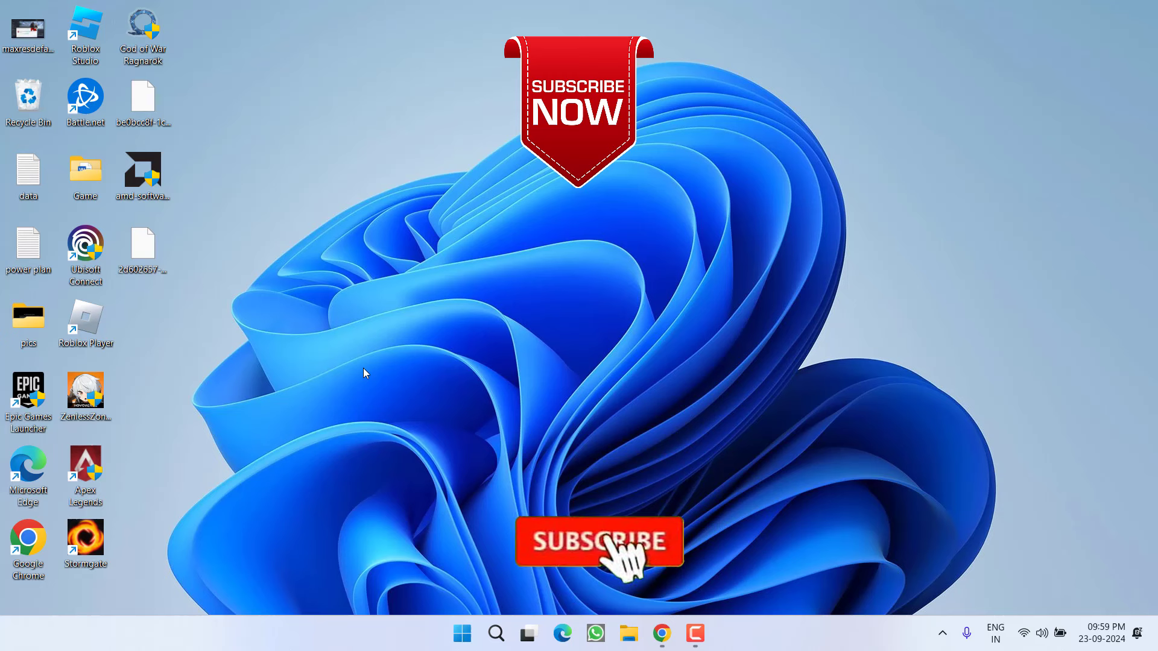
left_click(598, 542)
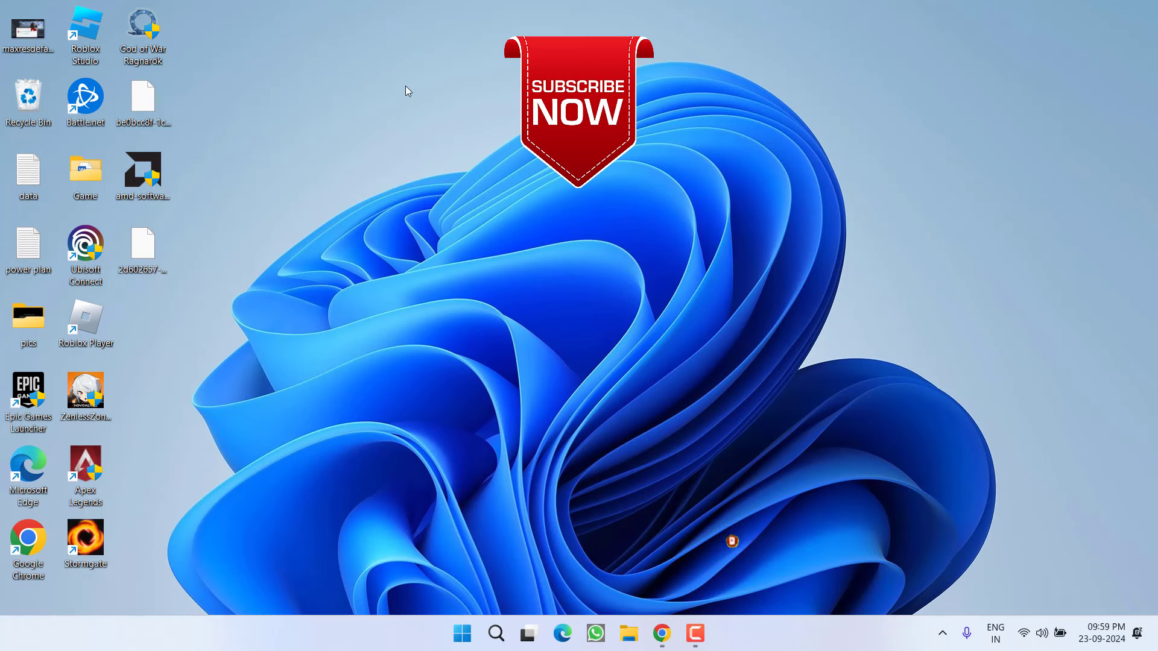
mouse_move(457, 139)
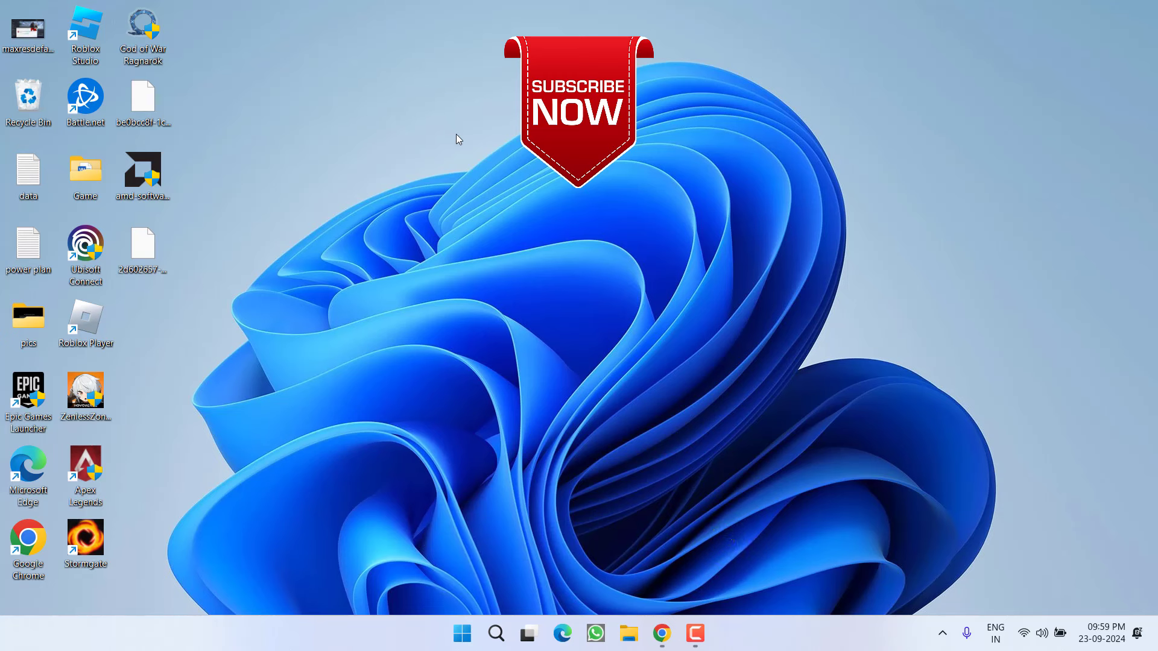